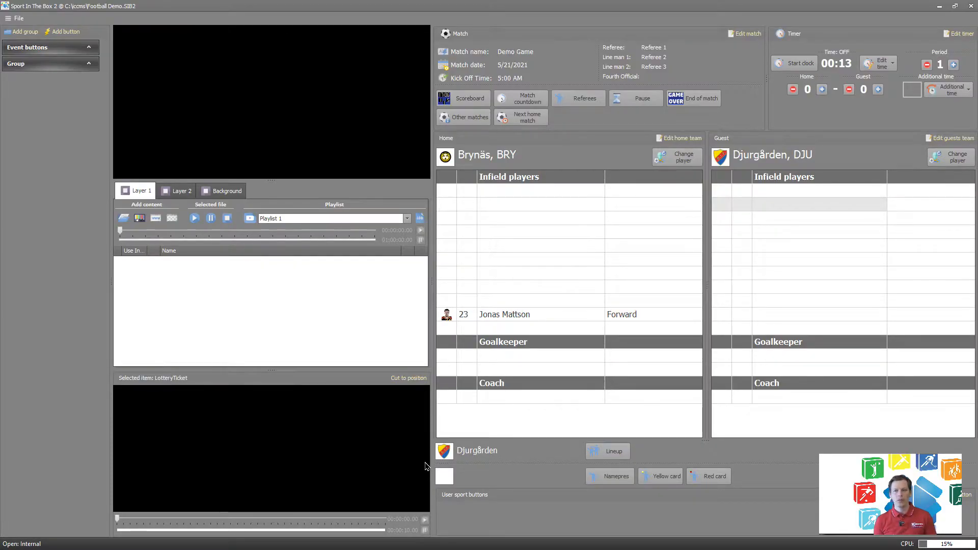
pyautogui.moveTo(253, 162)
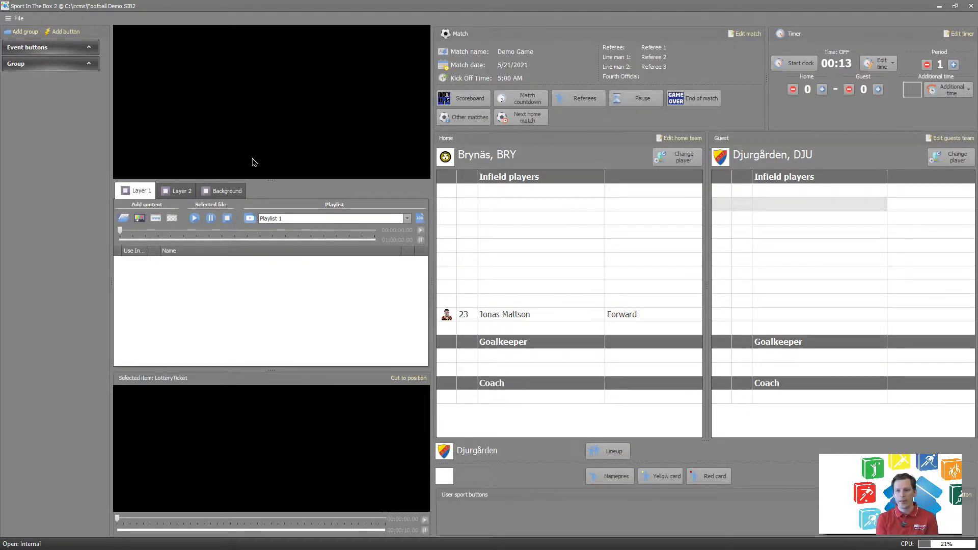
pyautogui.moveTo(334, 48)
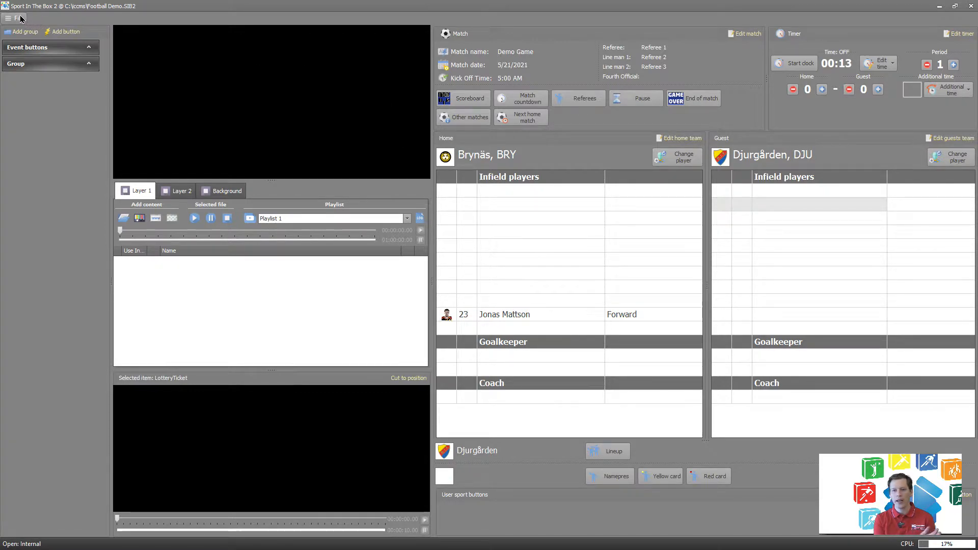
# - Bring up the program Settings from the File menu
pyautogui.click(14, 18)
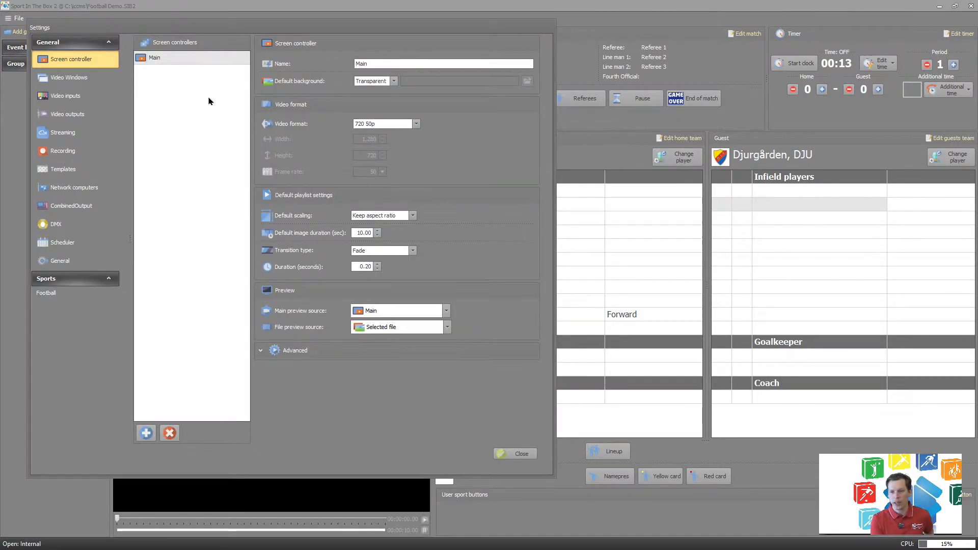
pyautogui.moveTo(83, 178)
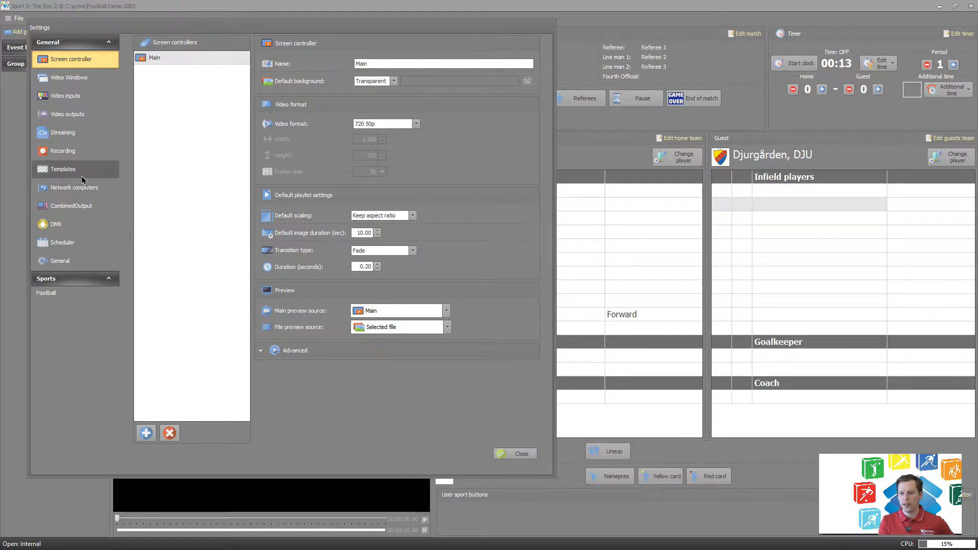
# - Add a new graphics template in Templates, rename it Scoreboard and assign the Main screen controller
pyautogui.click(63, 169)
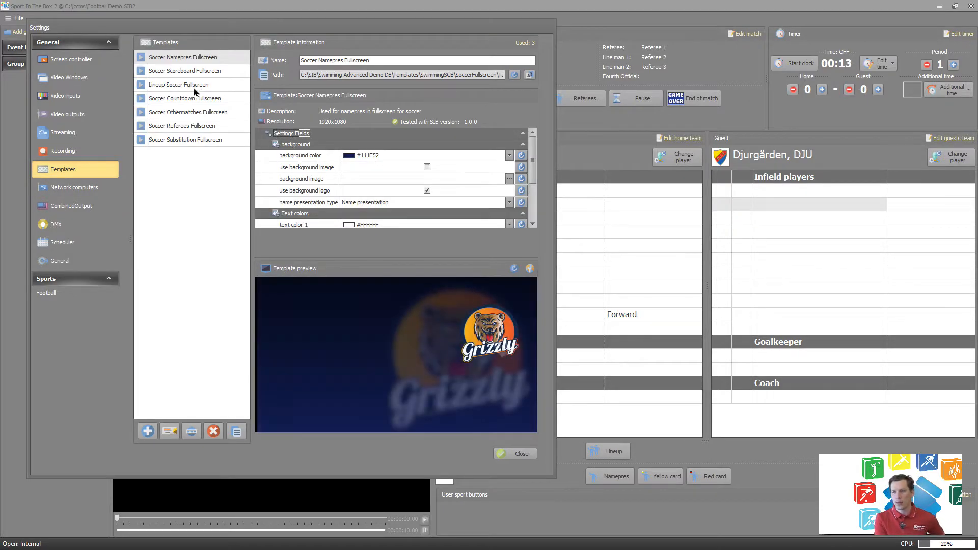
pyautogui.click(184, 71)
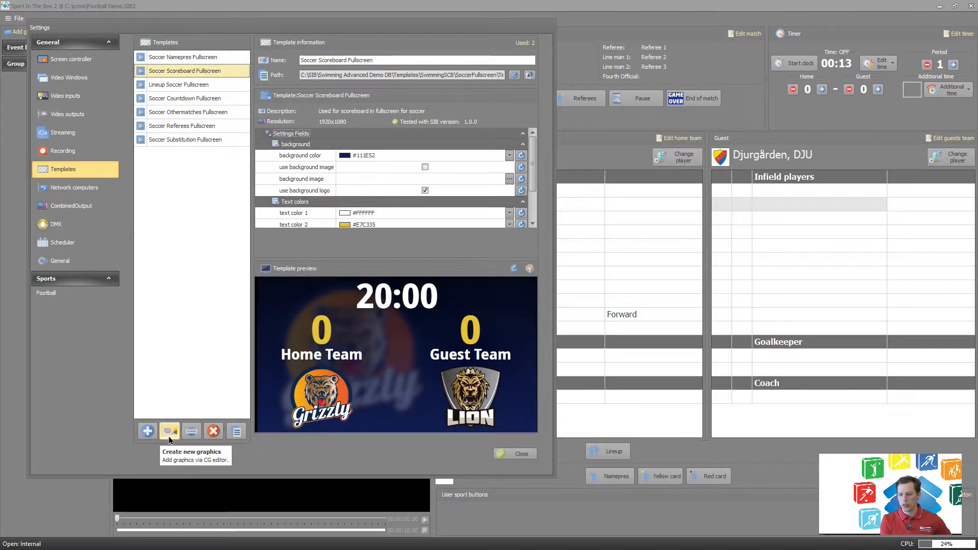
pyautogui.click(169, 430)
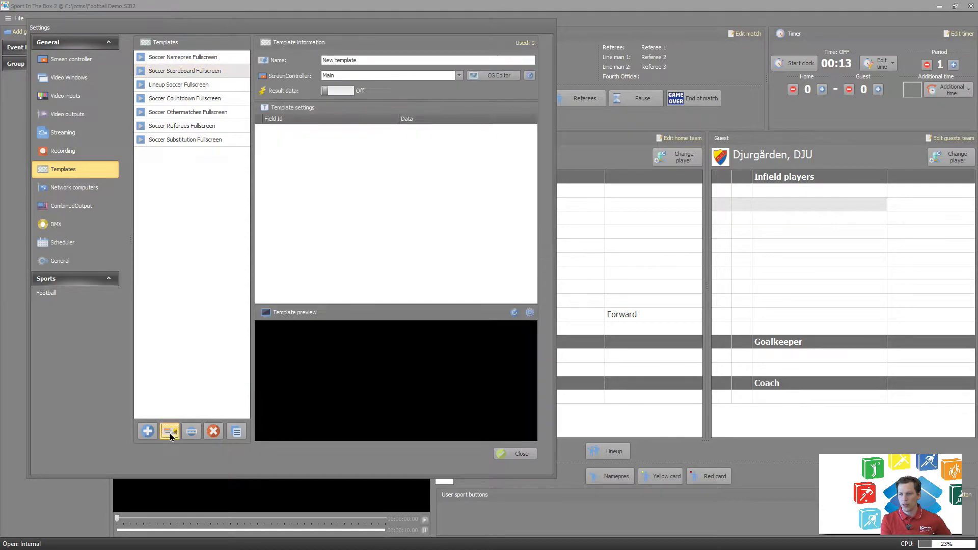
pyautogui.click(147, 431)
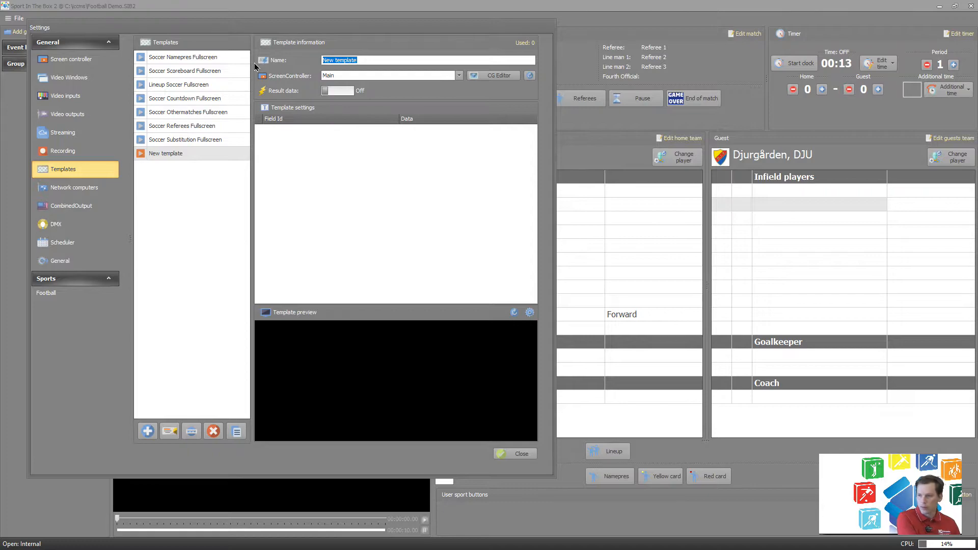
pyautogui.write('Scoreboard')
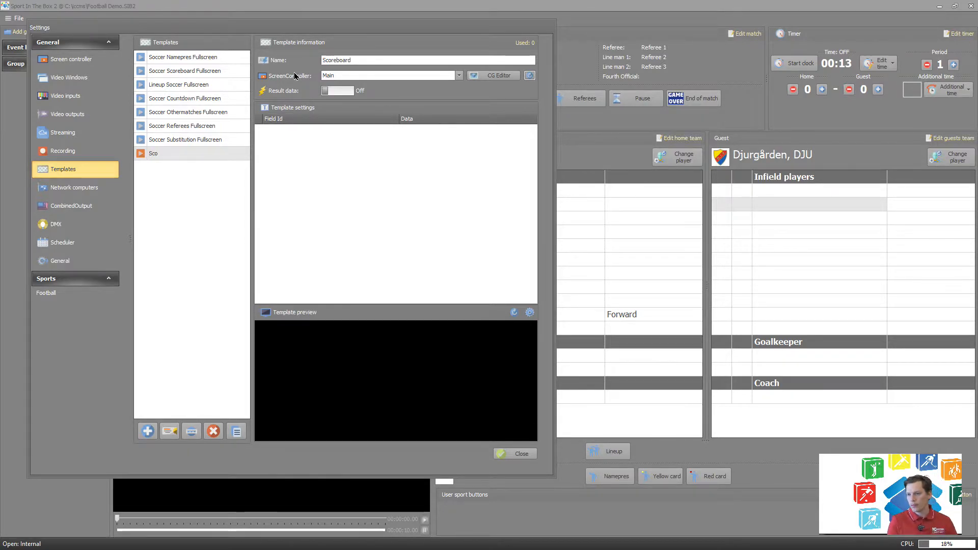
pyautogui.moveTo(489, 84)
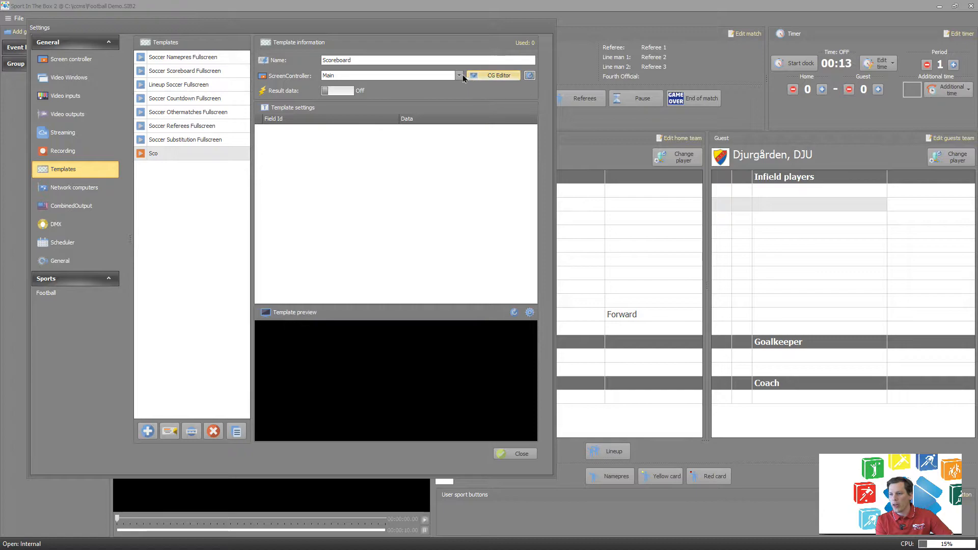
pyautogui.click(459, 75)
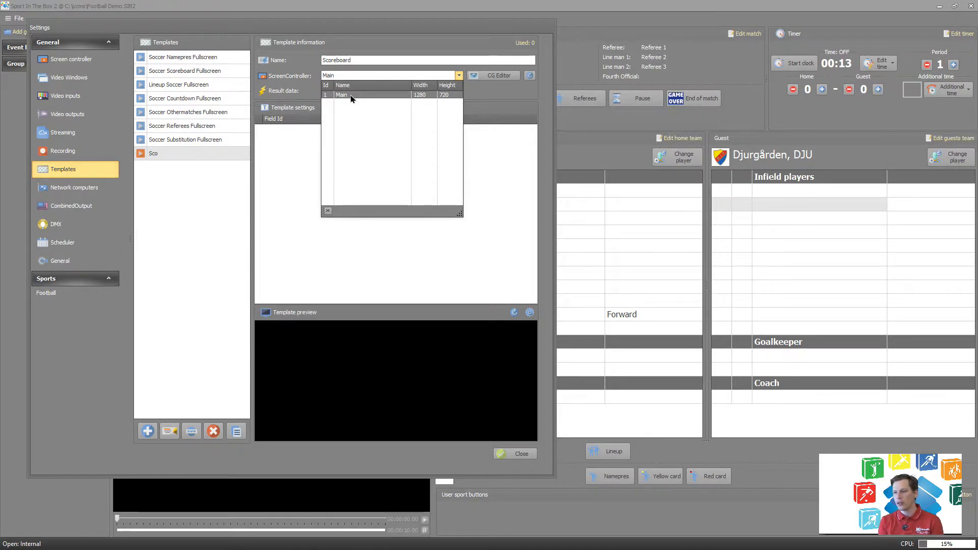
pyautogui.moveTo(369, 101)
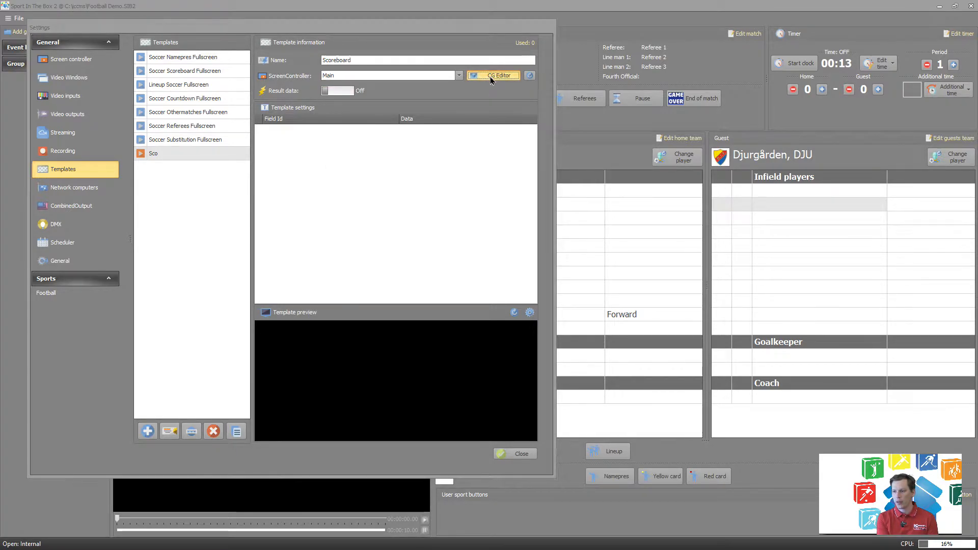
# - Launch the CG Editor for Scoreboard and add a Text item to the canvas
pyautogui.click(499, 75)
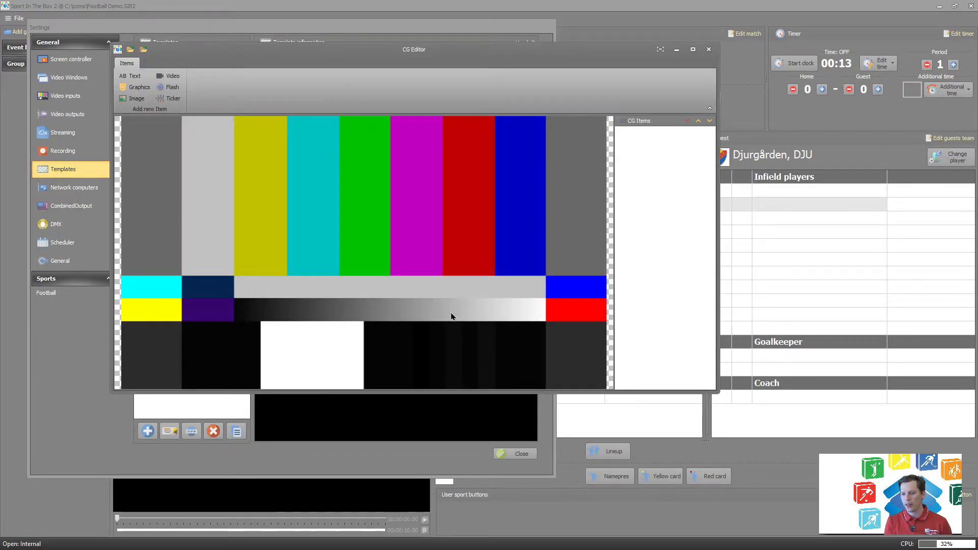
pyautogui.moveTo(186, 90)
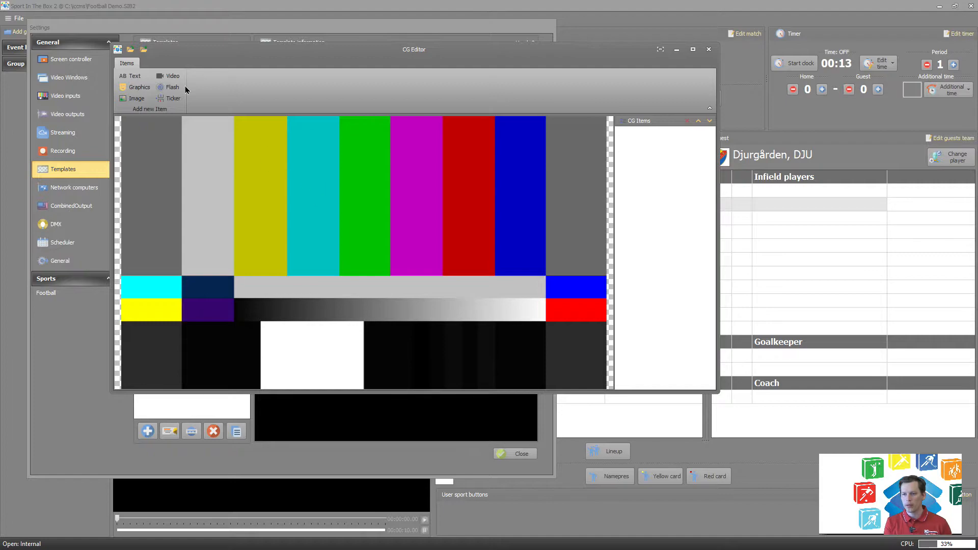
pyautogui.click(133, 75)
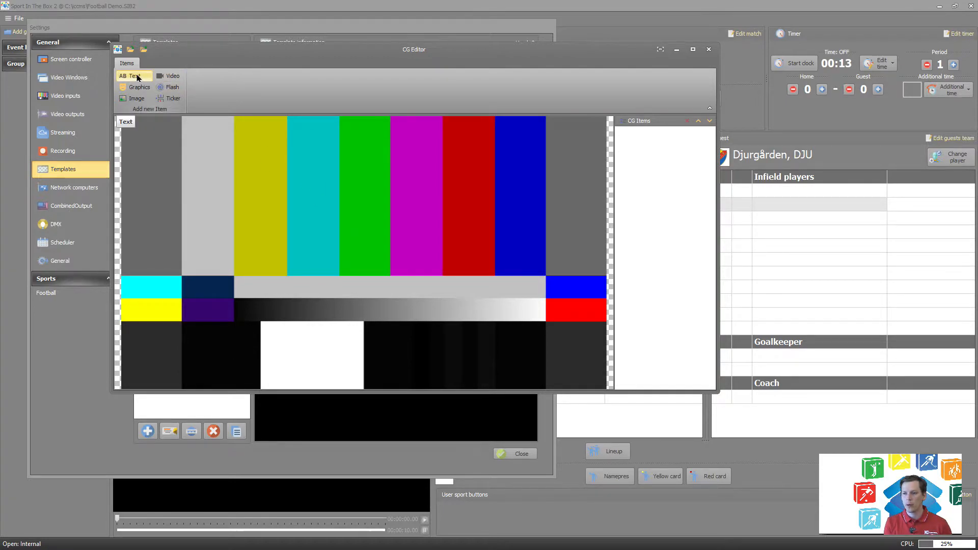
pyautogui.moveTo(165, 82)
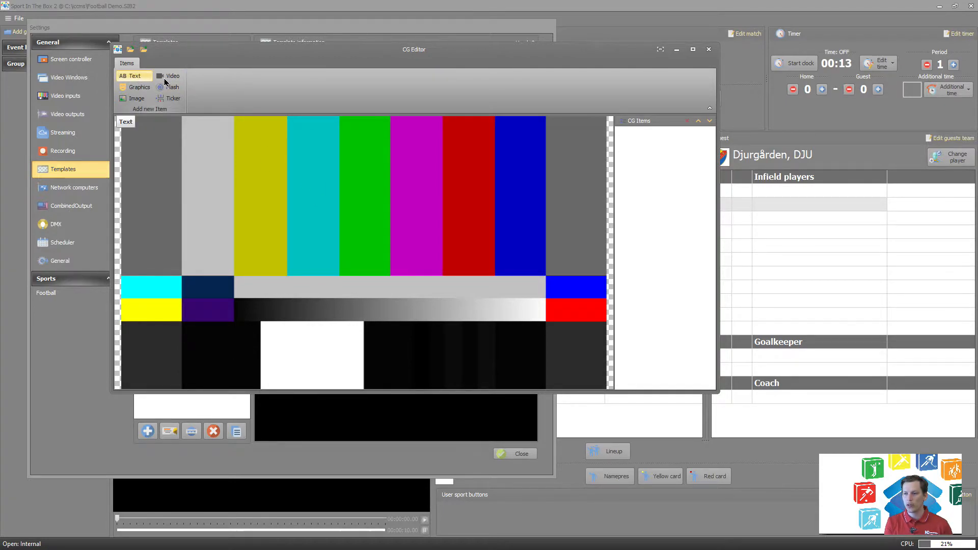
pyautogui.click(133, 75)
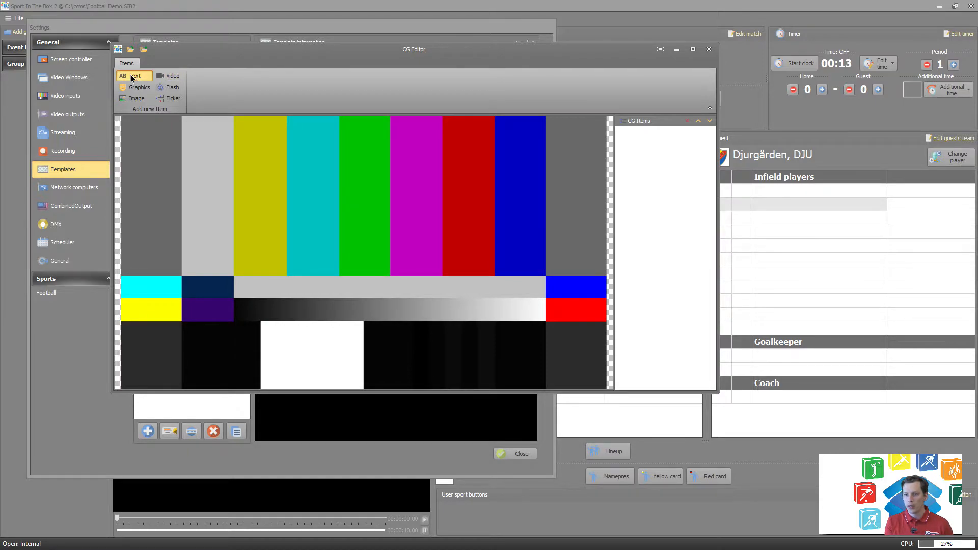
pyautogui.click(133, 75)
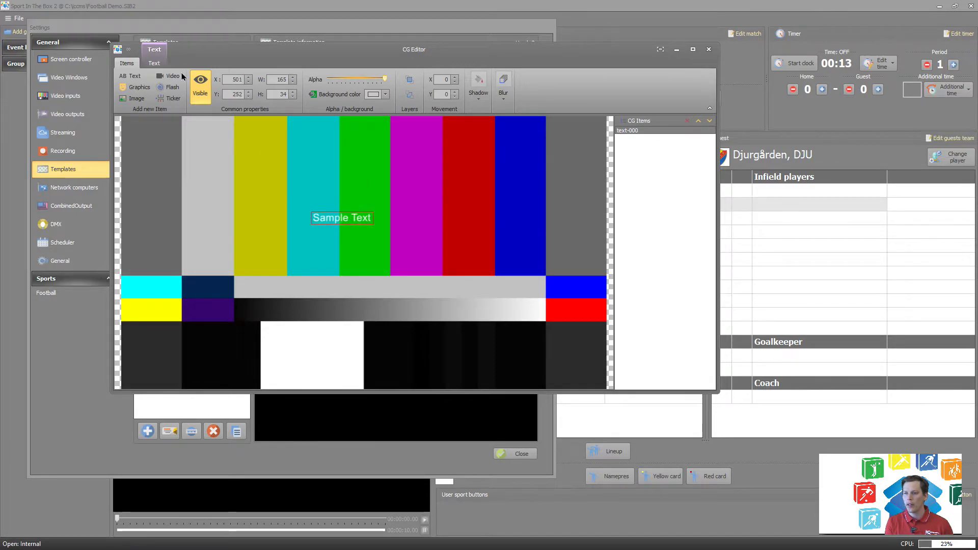
# - Replace the item's Sample Text with 00:00
pyautogui.click(154, 63)
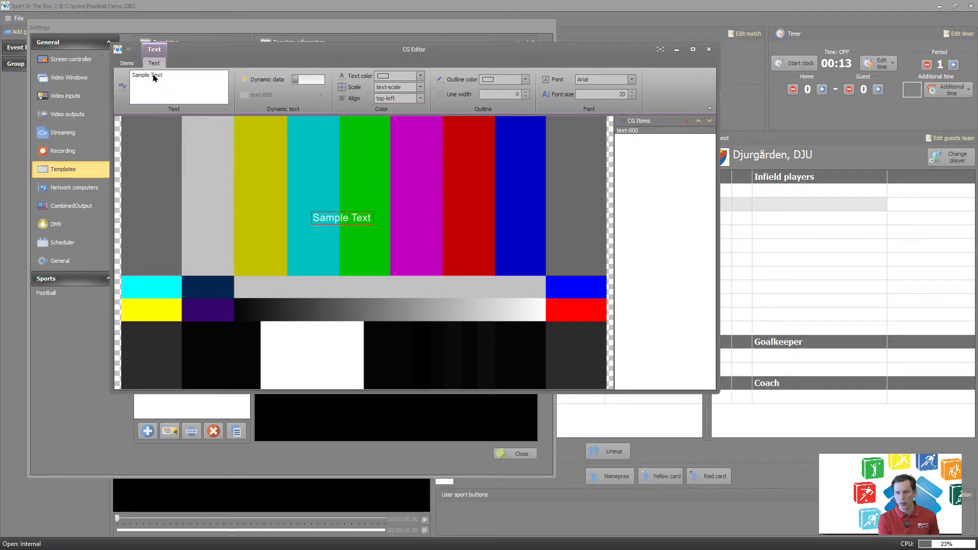
pyautogui.click(146, 75)
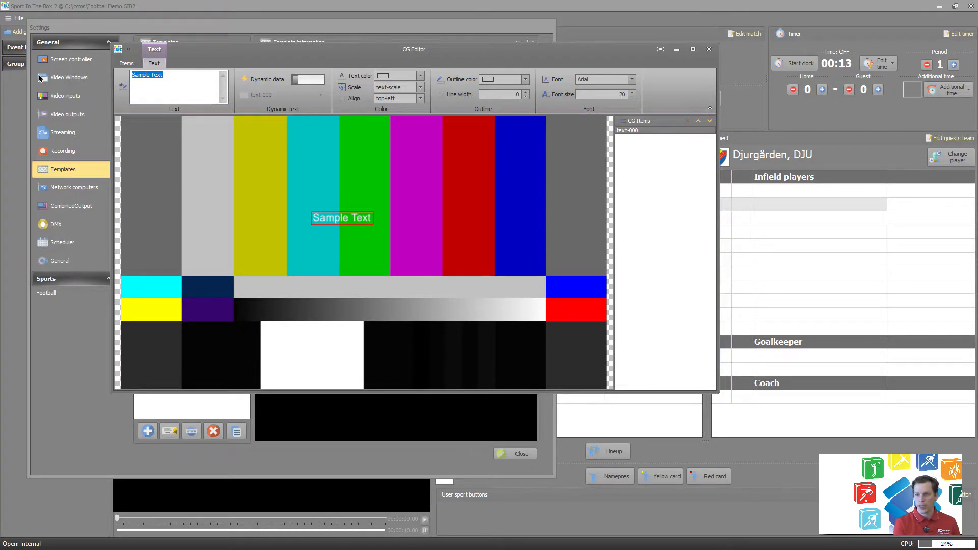
pyautogui.write('00:00')
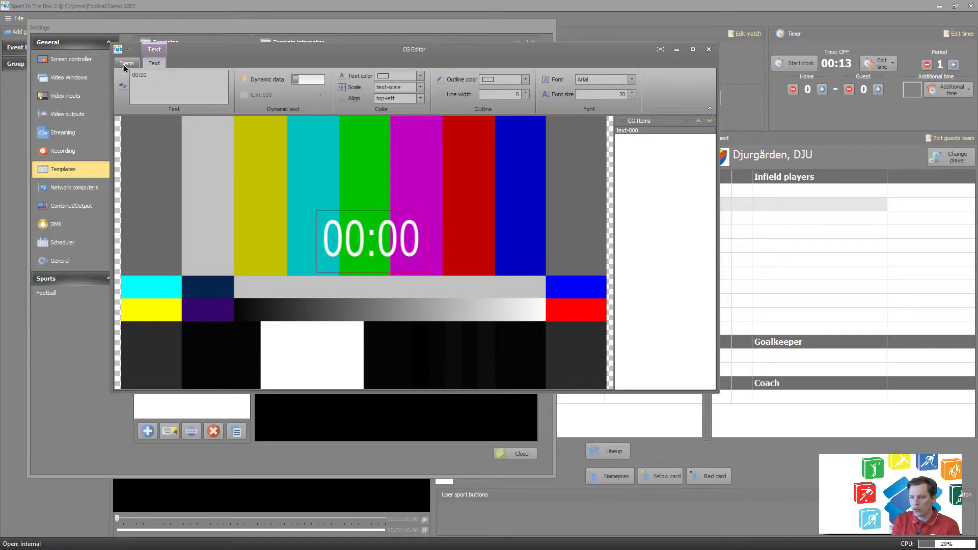
# - Link the 00:00 text item to the predefined Result data 'time' ID
pyautogui.click(127, 63)
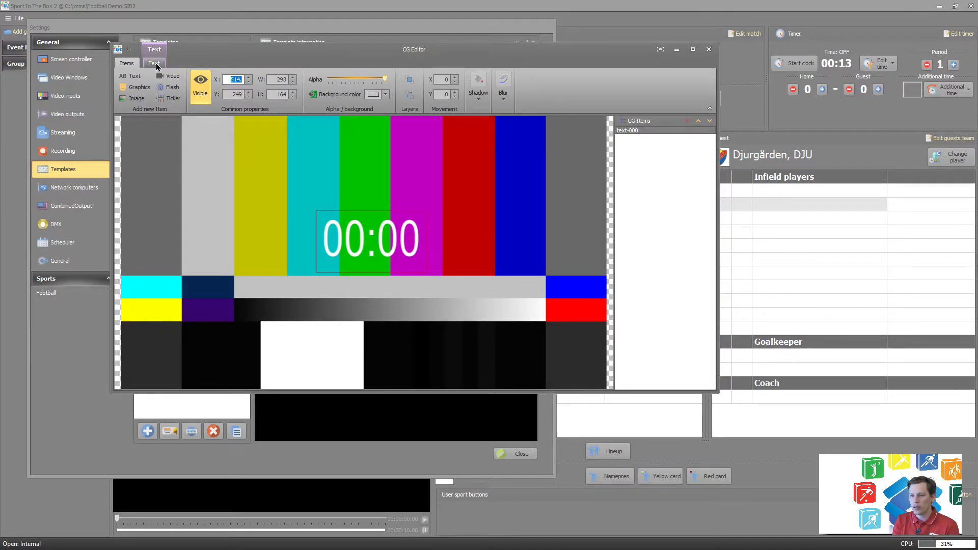
pyautogui.click(154, 63)
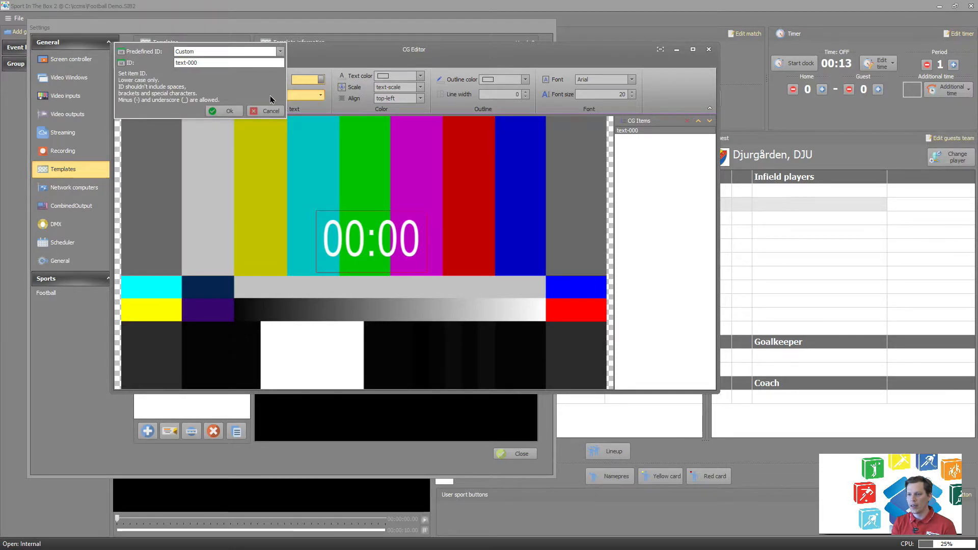
pyautogui.click(279, 51)
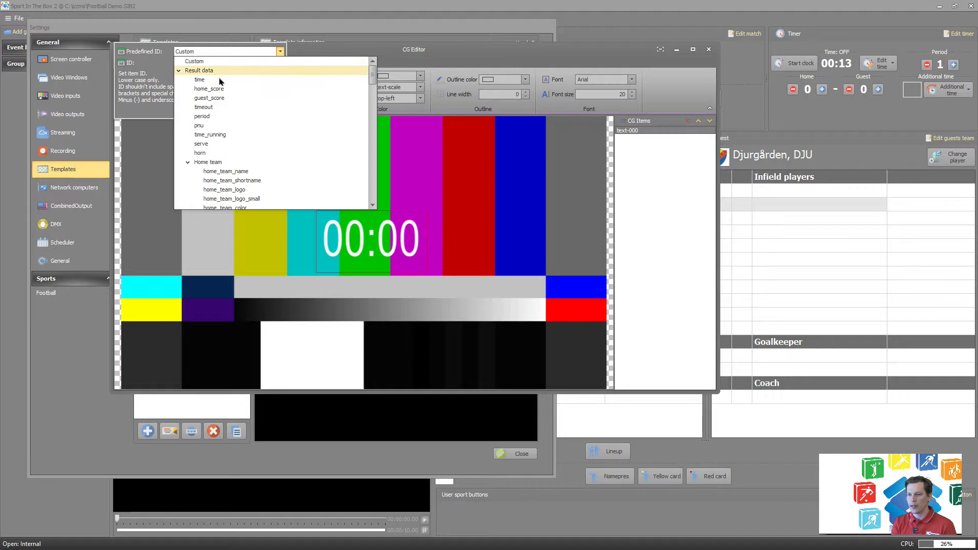
pyautogui.click(200, 79)
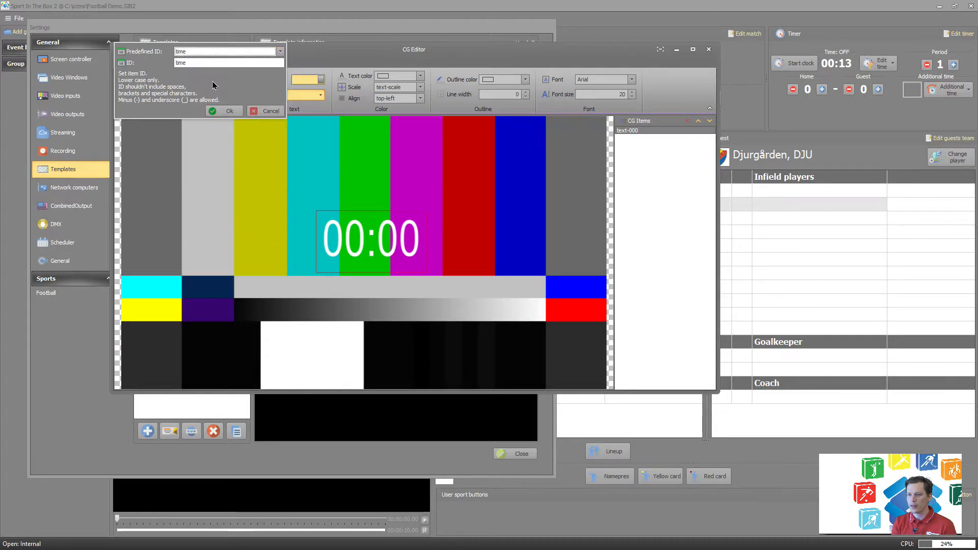
pyautogui.click(224, 110)
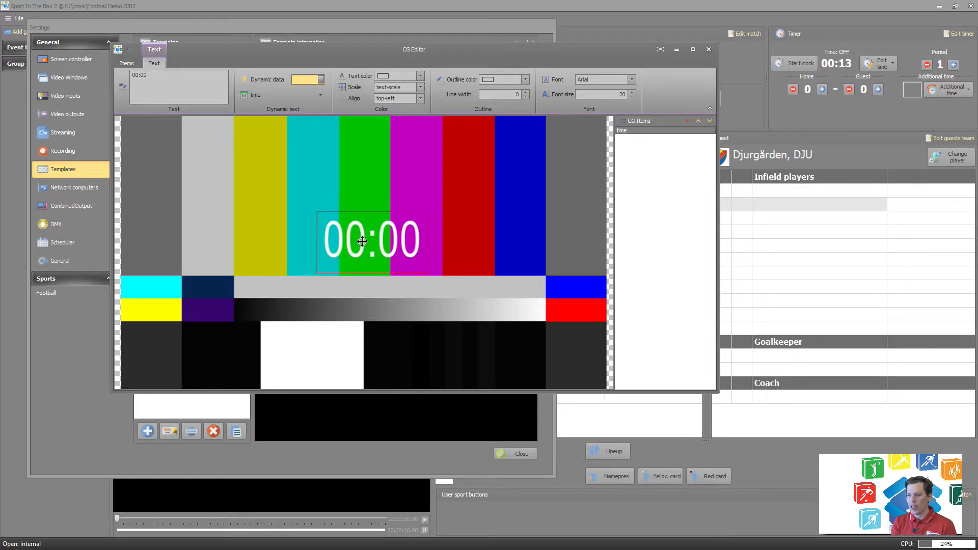
pyautogui.click(127, 63)
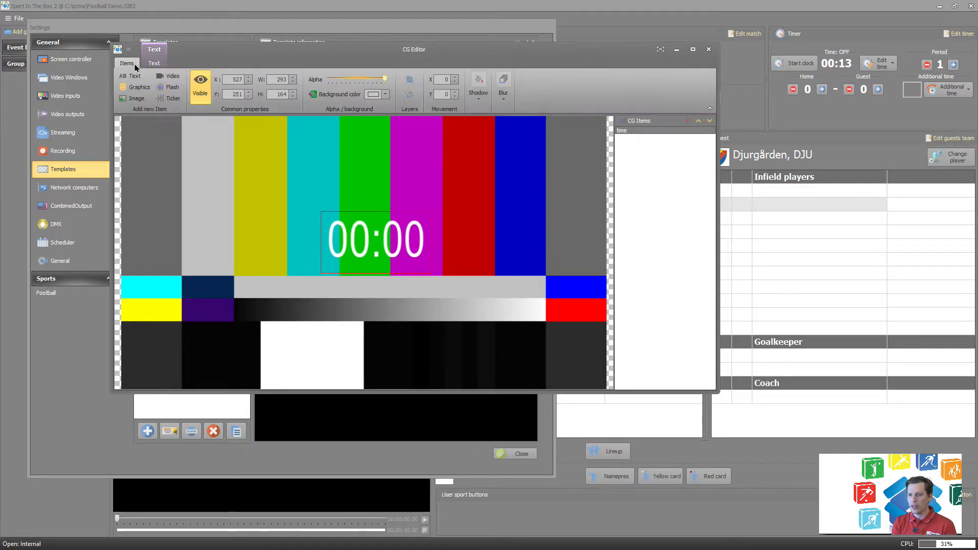
# - Add a second Text item and enlarge it left of centre
pyautogui.click(133, 75)
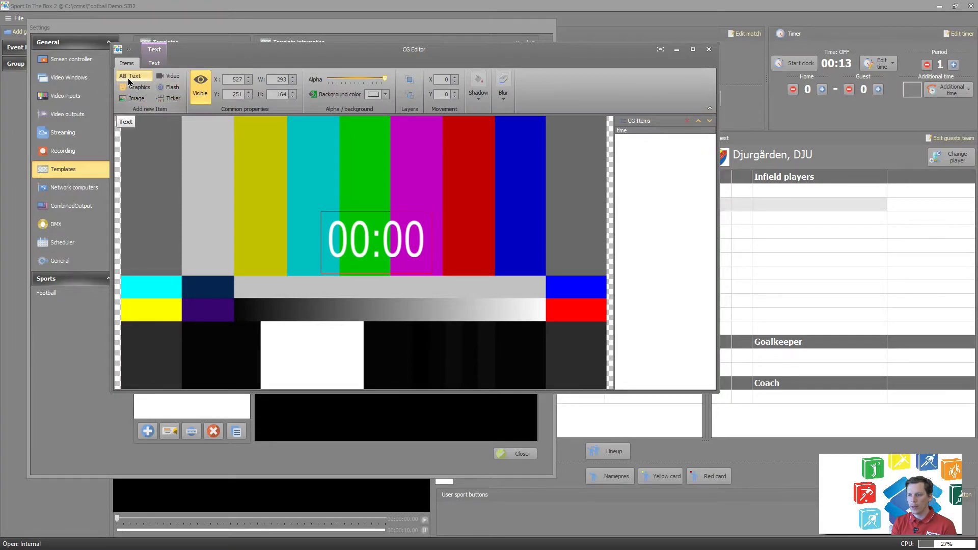
pyautogui.click(132, 76)
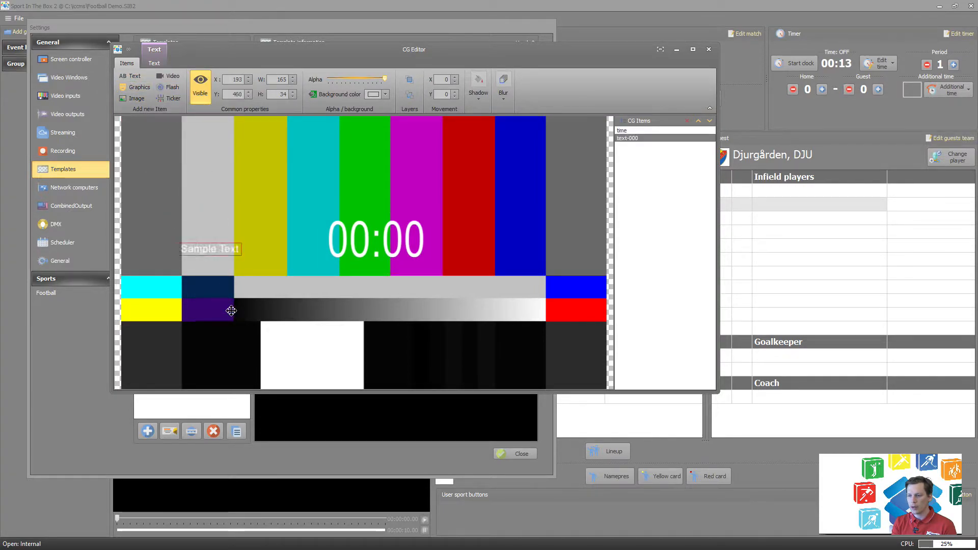
pyautogui.moveTo(210, 249); pyautogui.dragTo(215, 301)
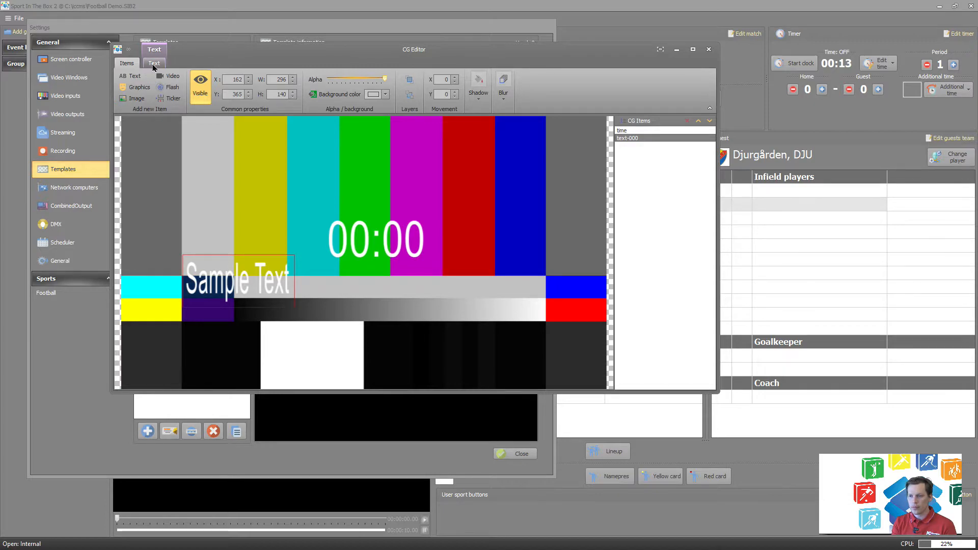
# - Link that text item to the predefined home_team_name ID
pyautogui.click(155, 63)
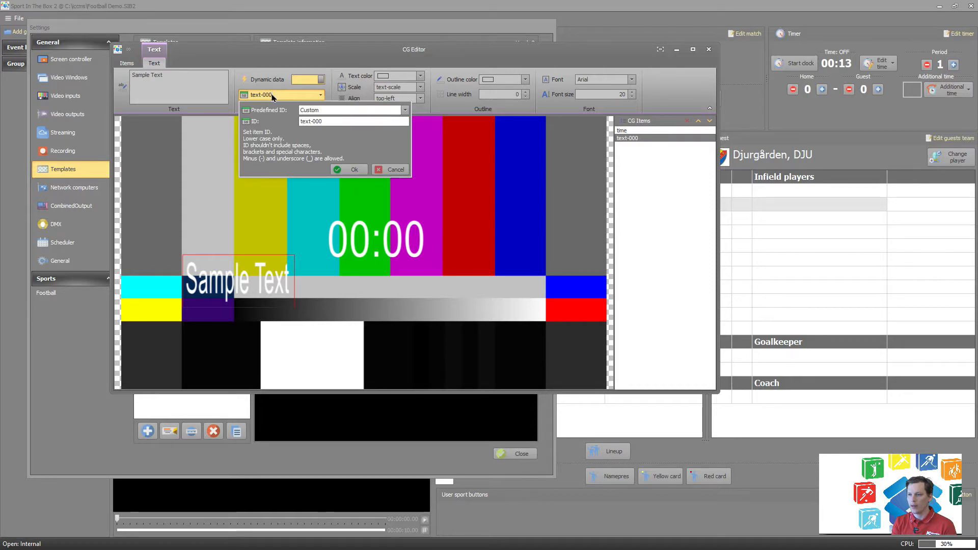
pyautogui.click(403, 110)
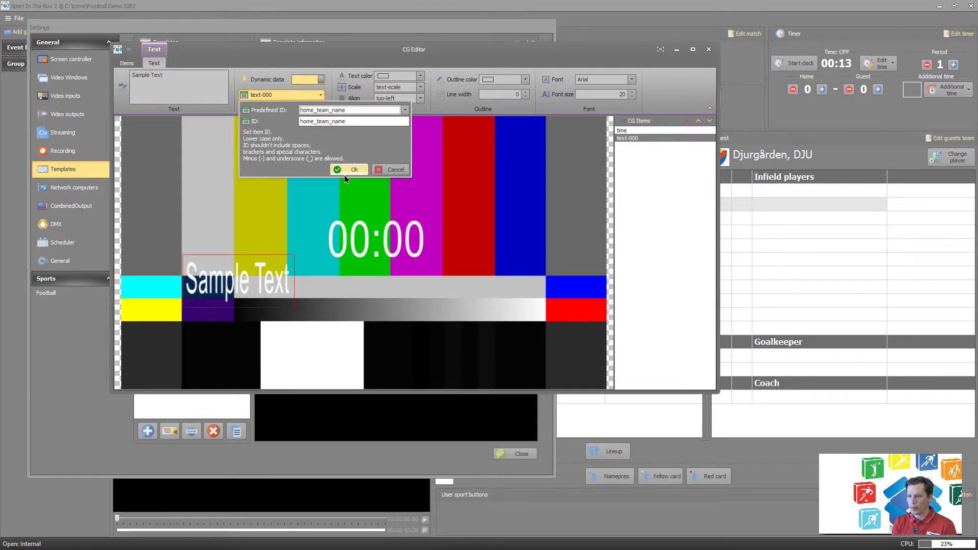
pyautogui.click(348, 169)
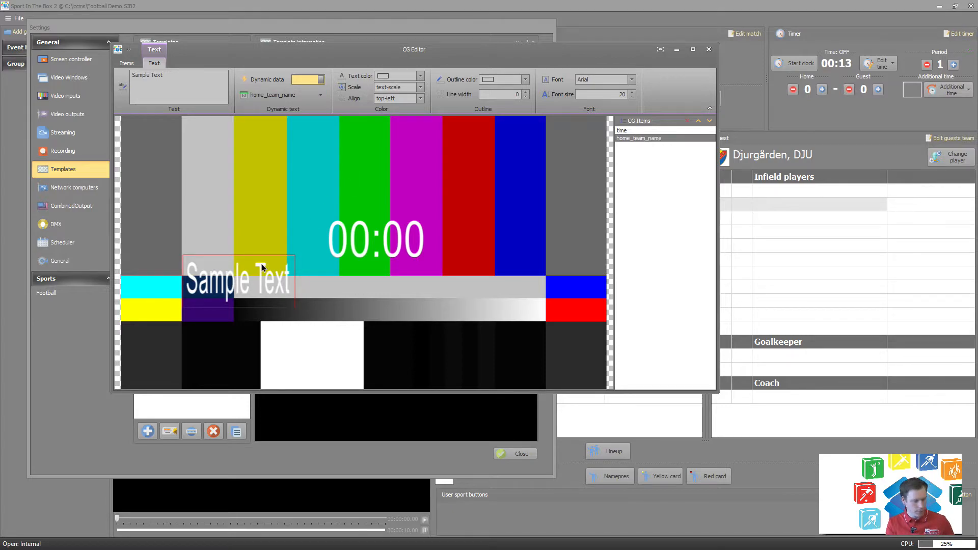
pyautogui.moveTo(257, 283)
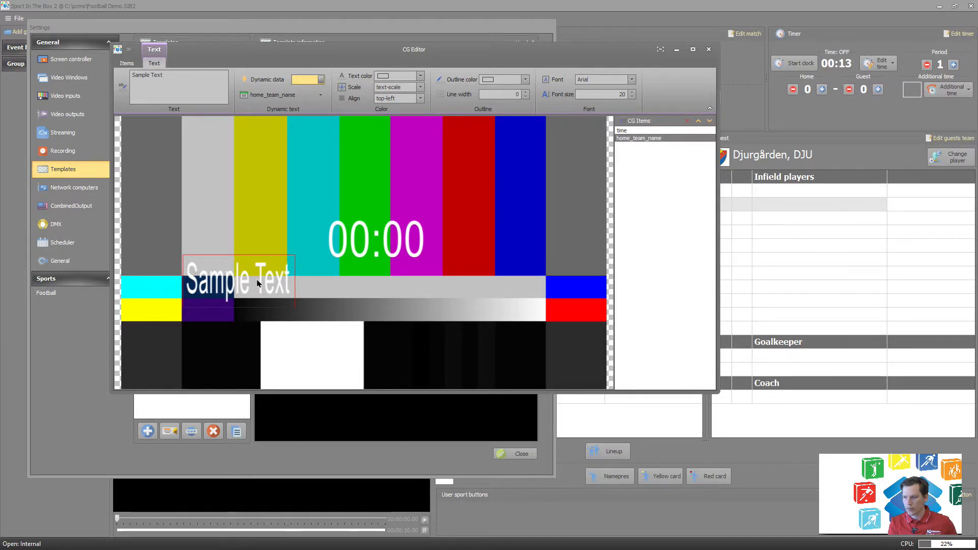
pyautogui.click(126, 63)
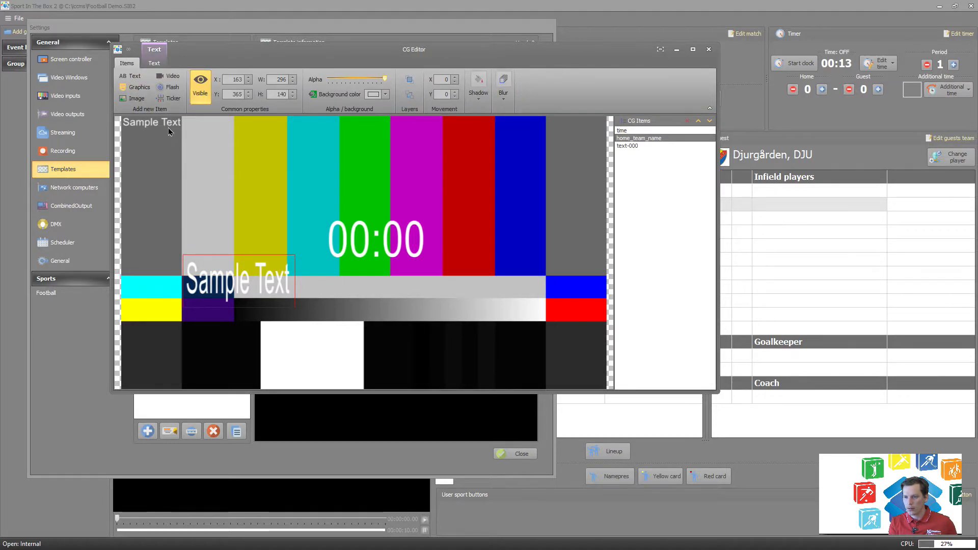
# - Move the new text item to the right side and enlarge it
pyautogui.moveTo(237, 282); pyautogui.dragTo(511, 292)
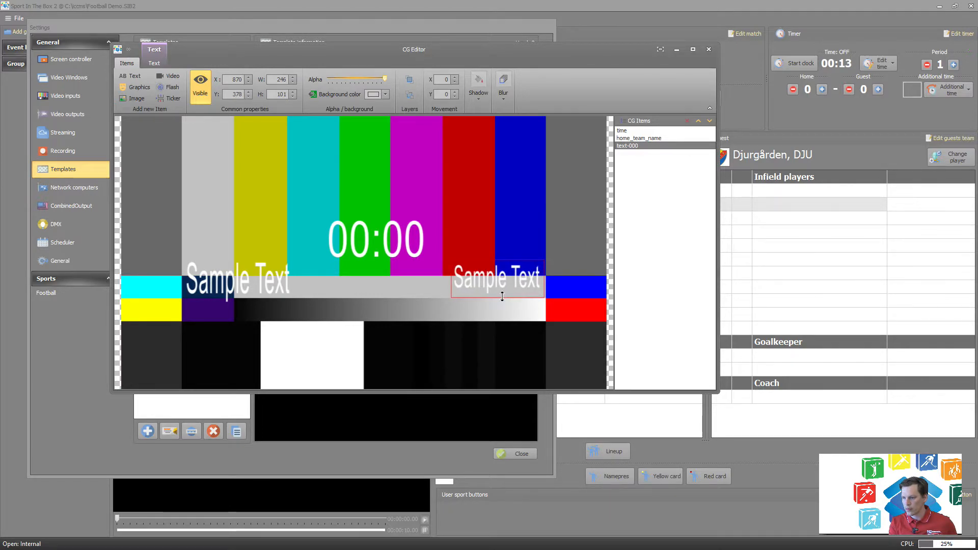
pyautogui.moveTo(502, 277); pyautogui.dragTo(504, 290)
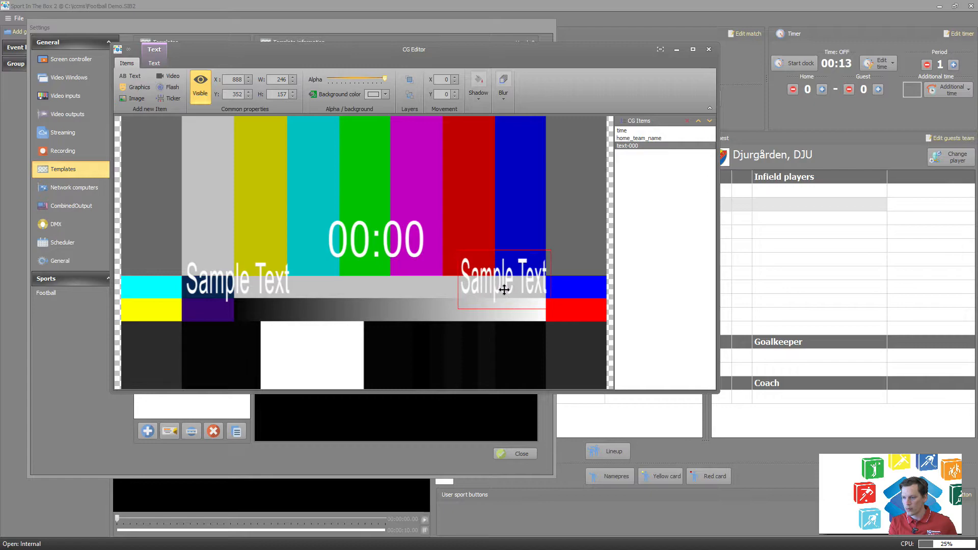
# - Link the right-hand text item to the predefined guest_team_name ID
pyautogui.click(152, 63)
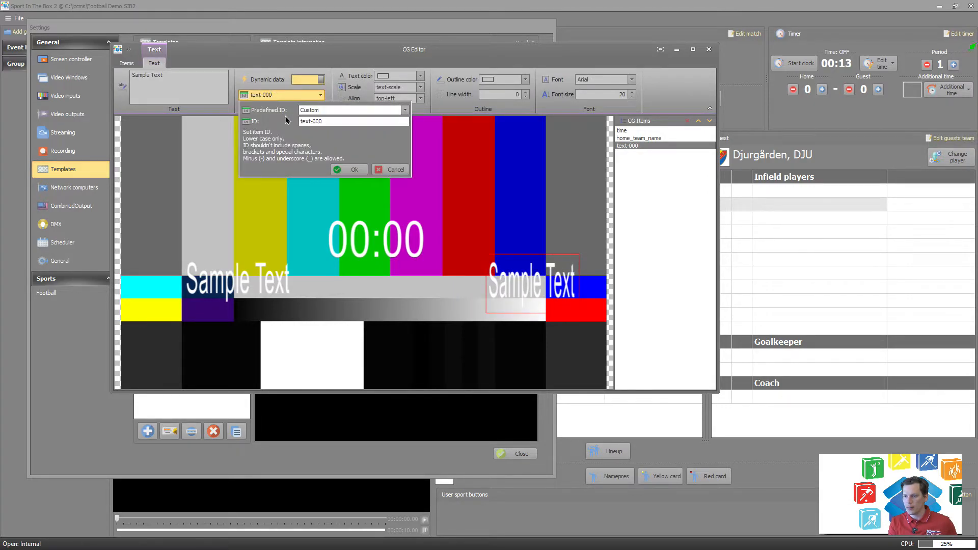
pyautogui.click(405, 110)
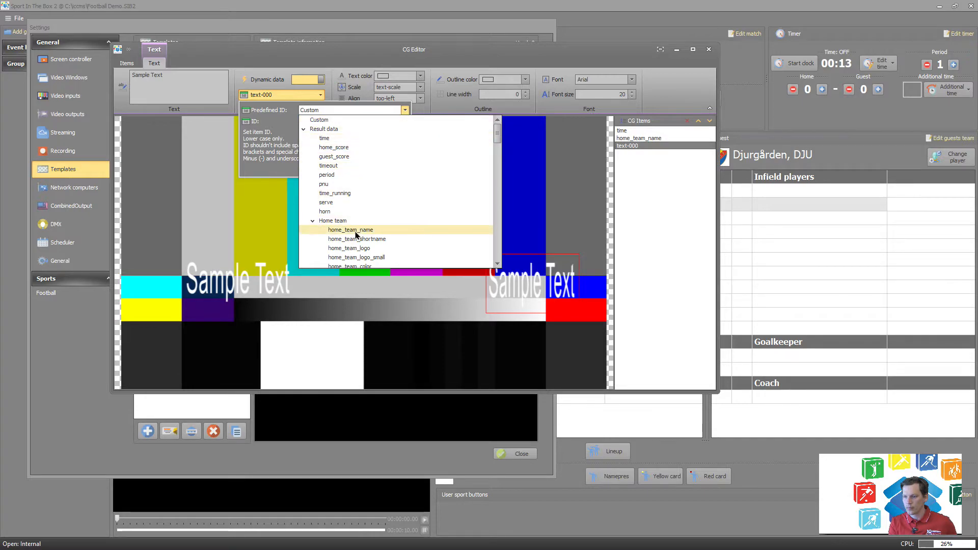
pyautogui.scroll(-3)
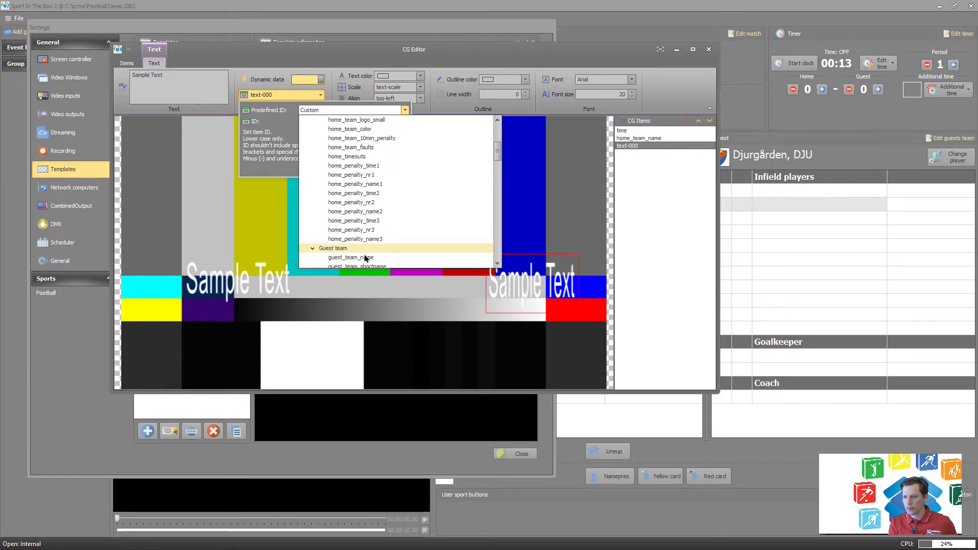
pyautogui.click(350, 256)
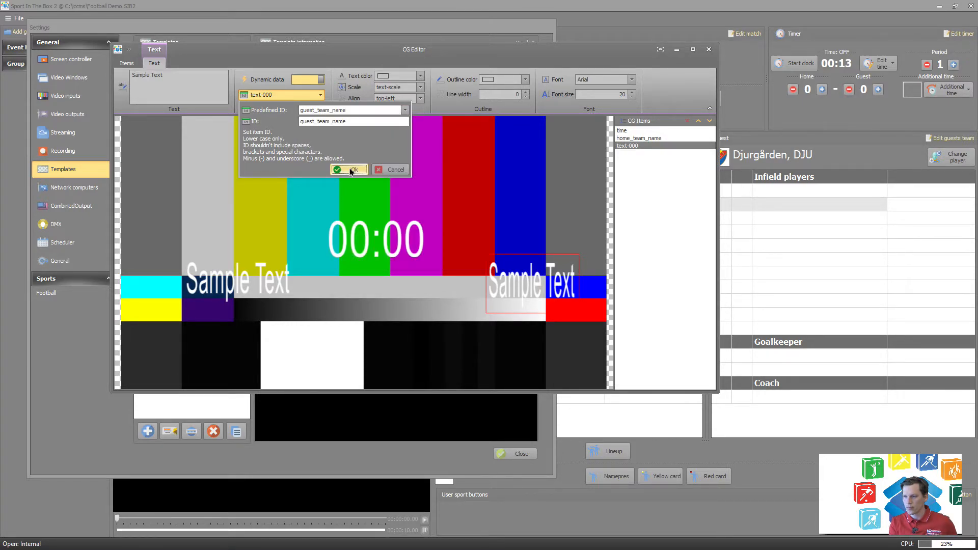
pyautogui.click(348, 169)
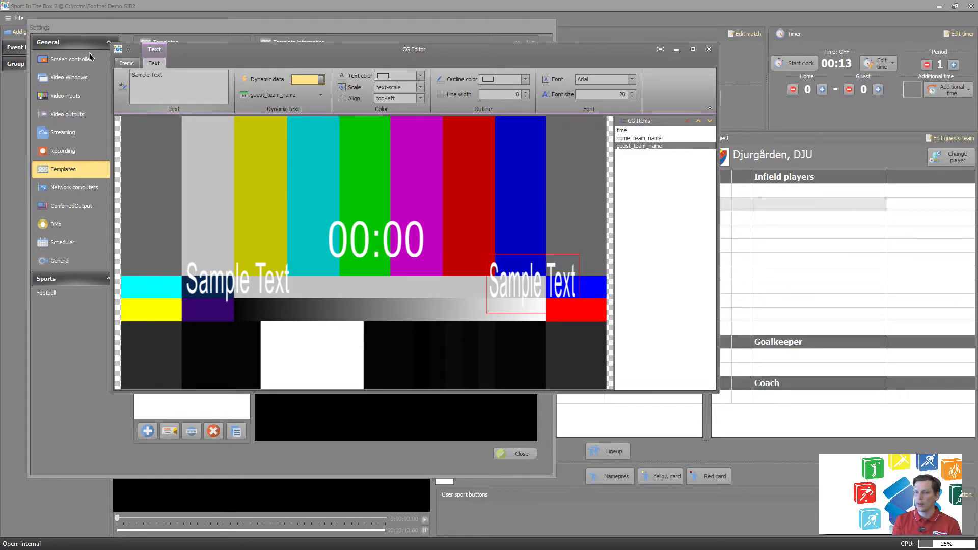
# - Link the enlarged top-left text item to the predefined home_score ID
pyautogui.click(126, 63)
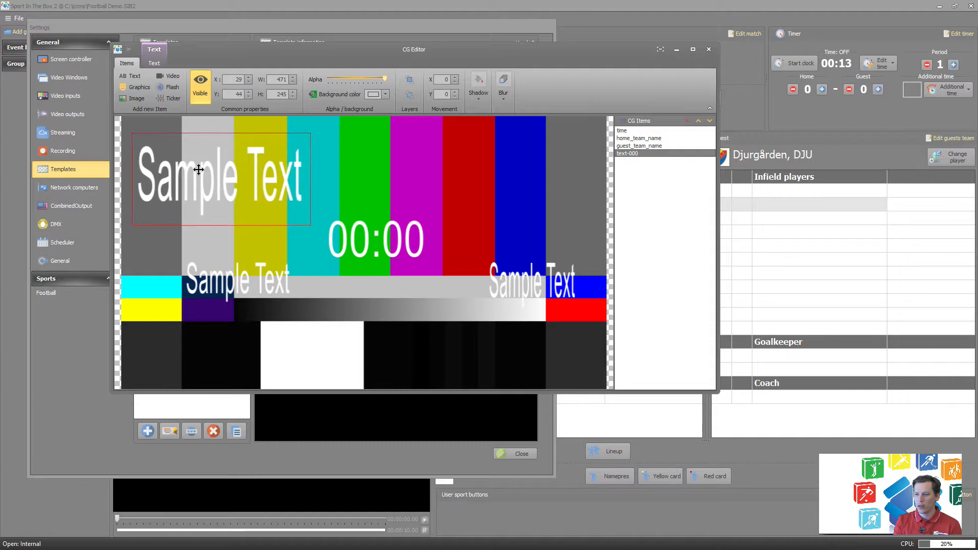
pyautogui.click(155, 63)
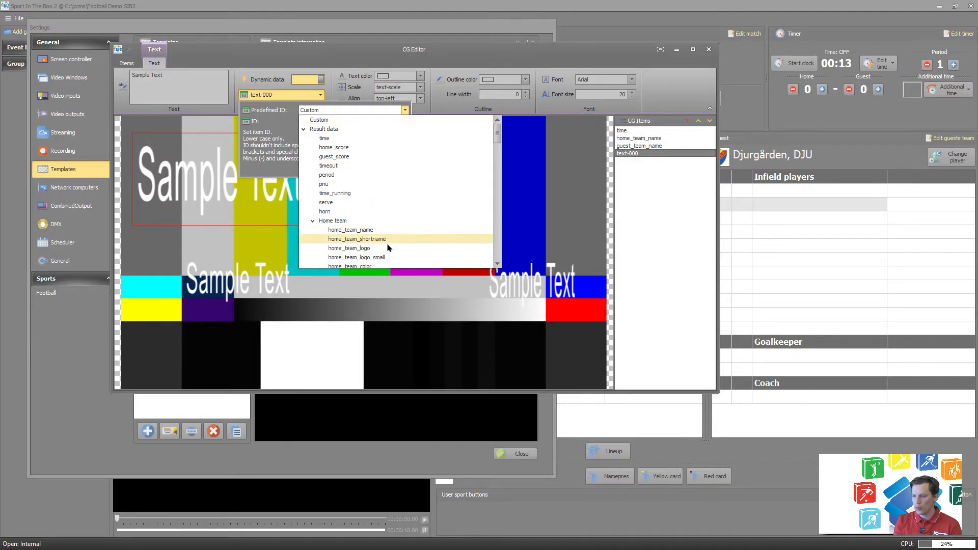
pyautogui.scroll(-3)
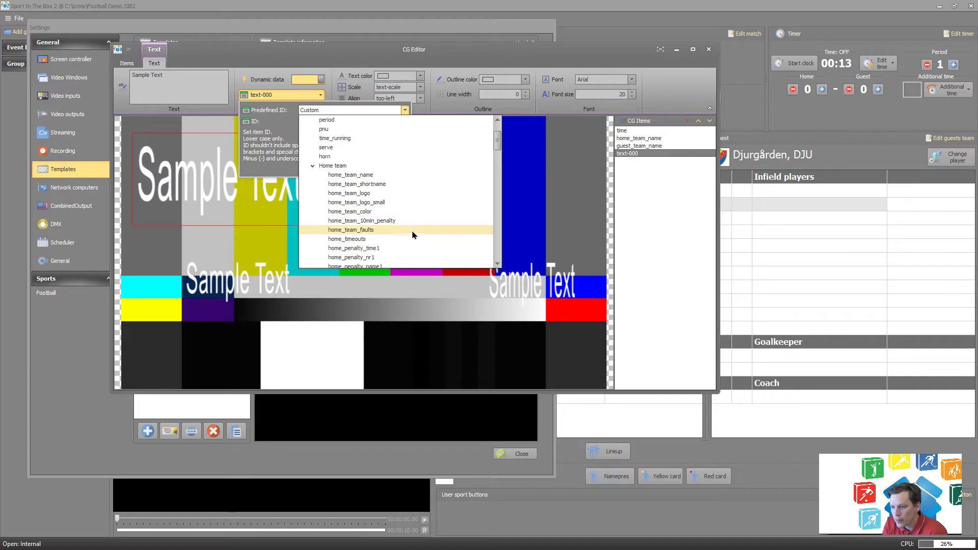
pyautogui.scroll(-3)
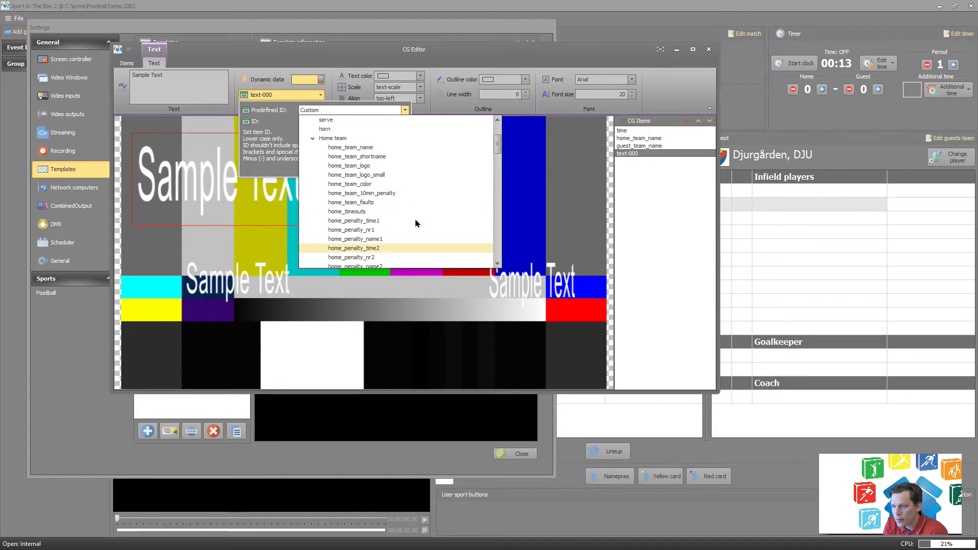
pyautogui.moveTo(409, 201)
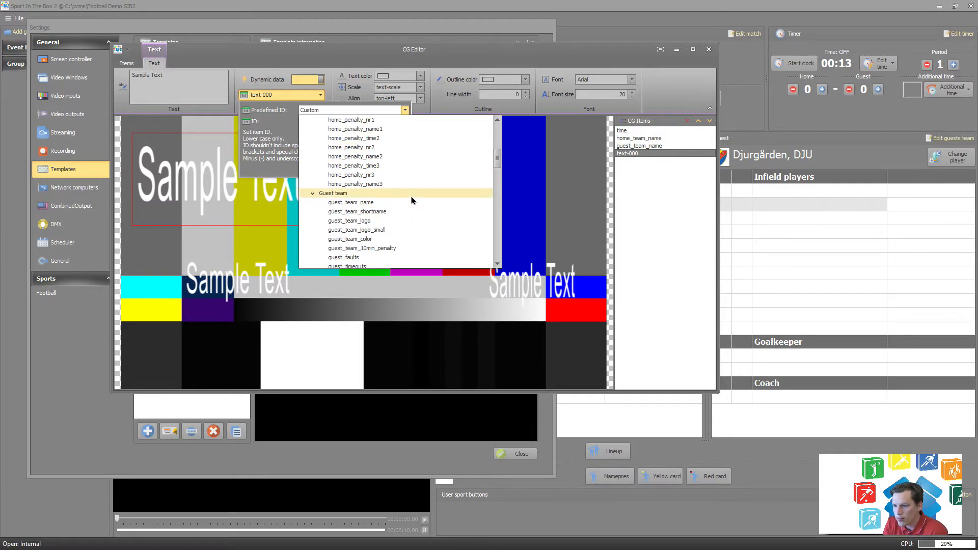
pyautogui.scroll(-3)
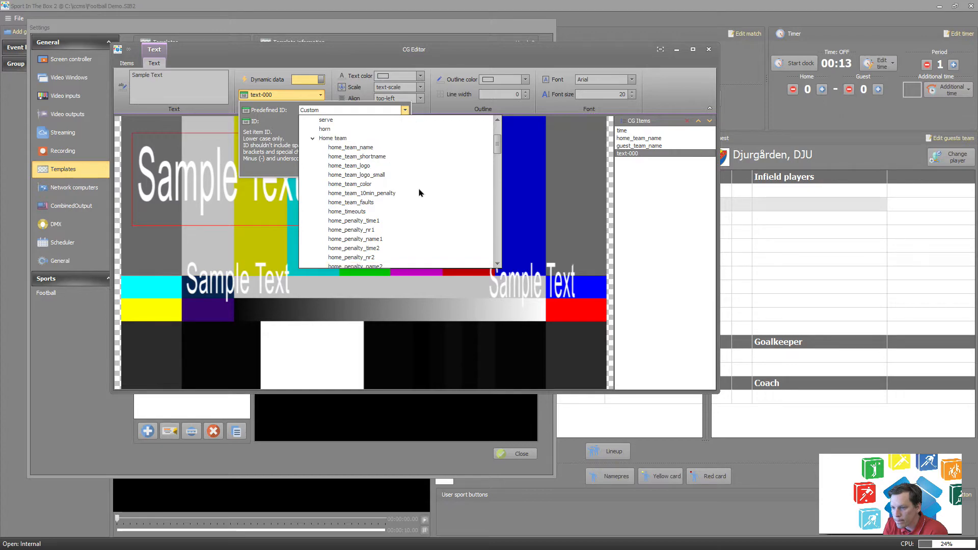
pyautogui.moveTo(419, 176)
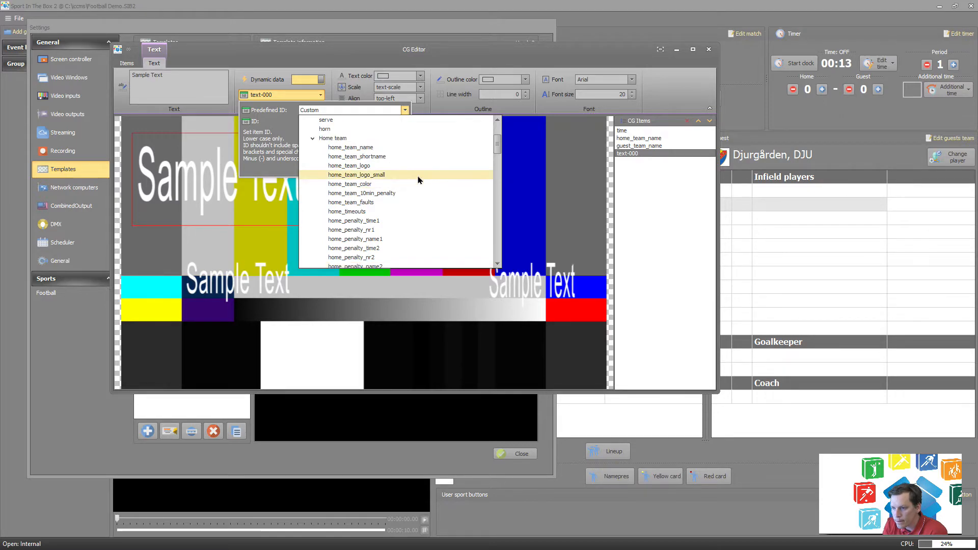
pyautogui.moveTo(427, 216)
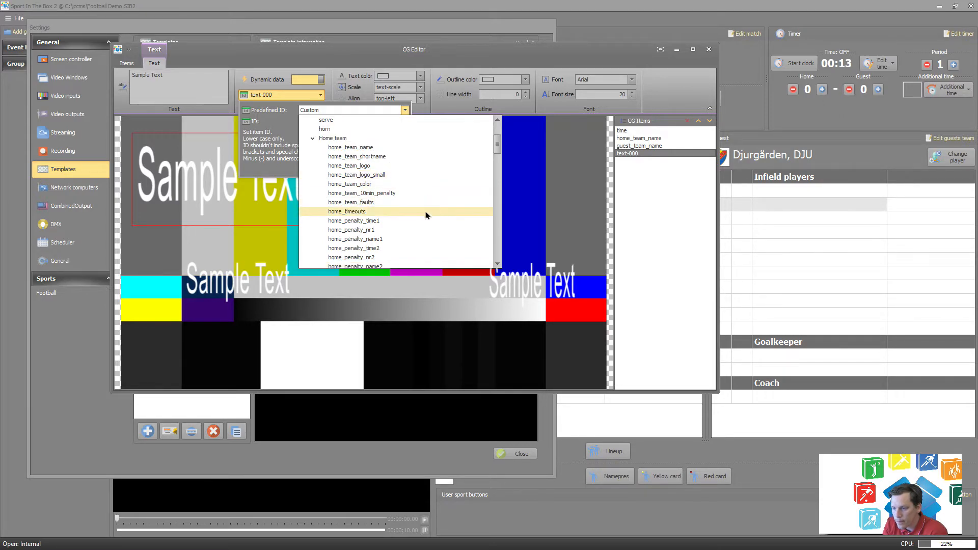
pyautogui.moveTo(350, 257)
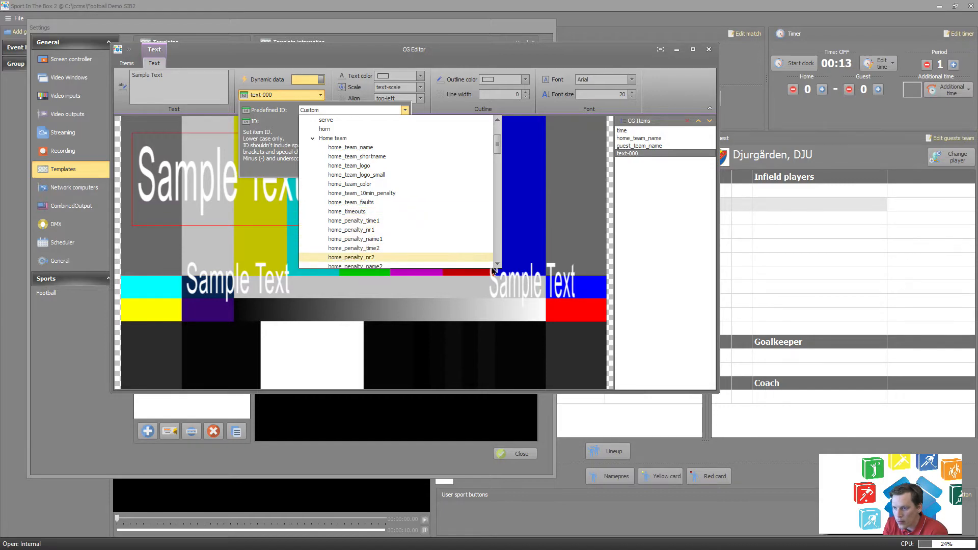
pyautogui.scroll(-3)
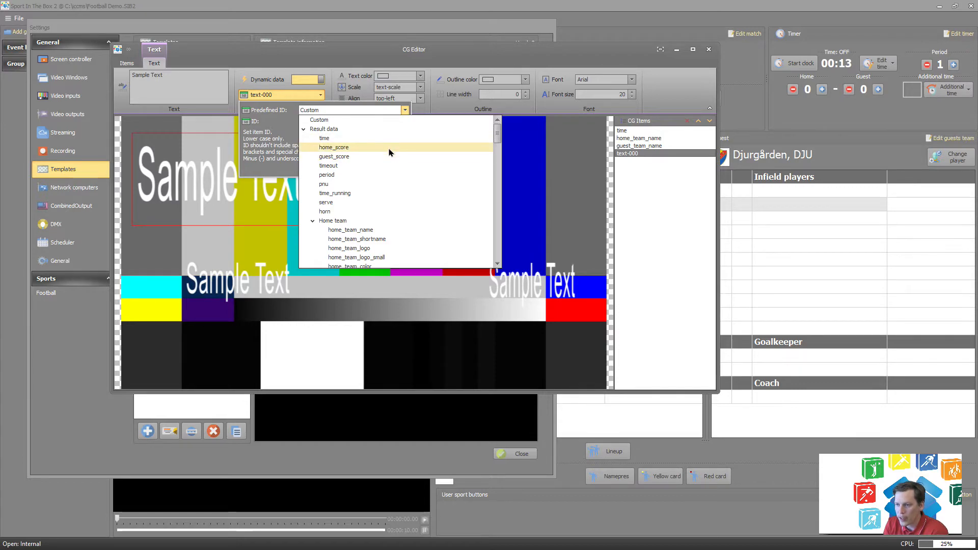
pyautogui.click(334, 147)
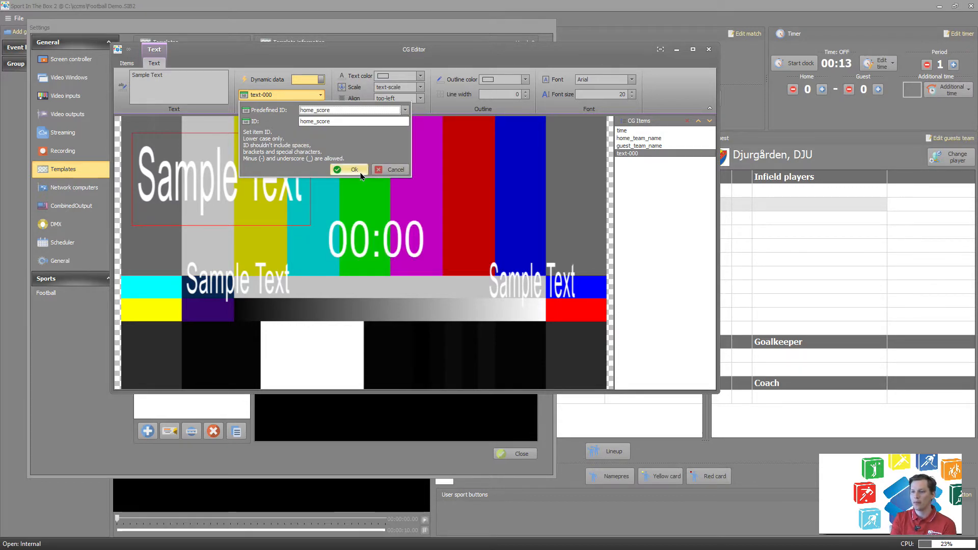
pyautogui.click(348, 169)
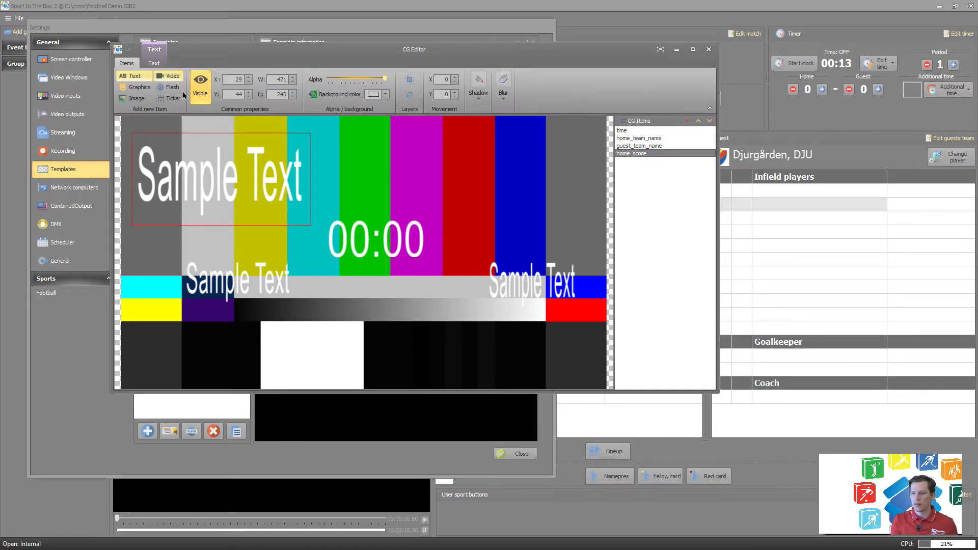
# - Add a top-right text item and link it to the predefined guest_score ID
pyautogui.click(133, 76)
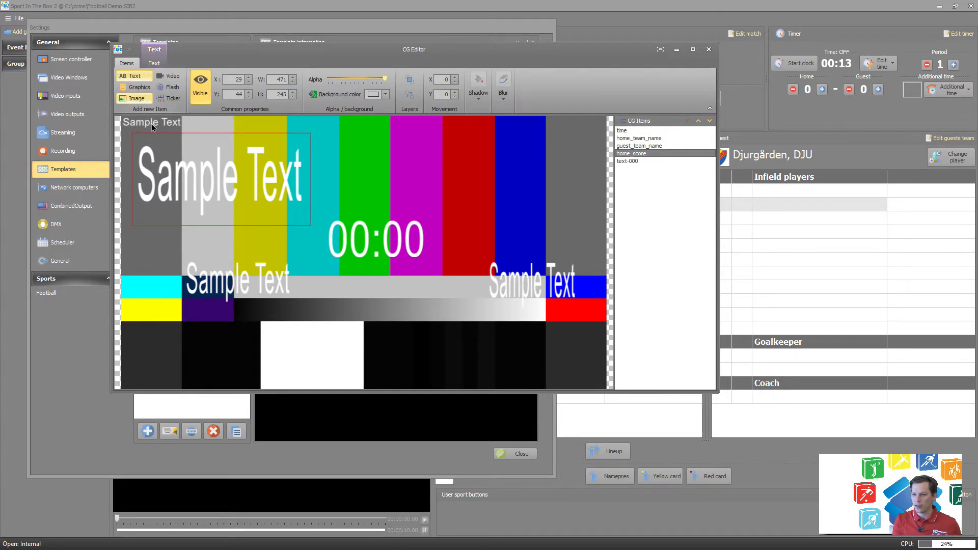
pyautogui.click(627, 161)
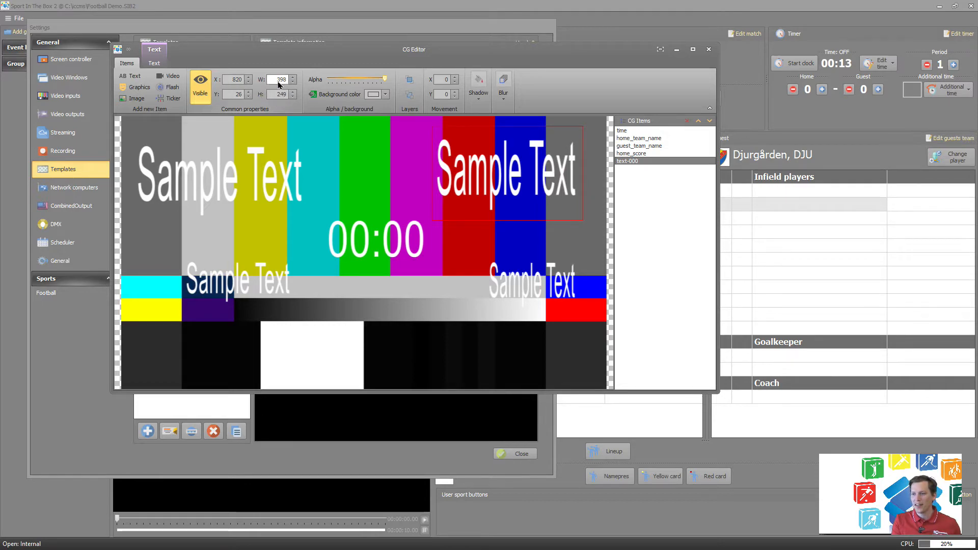
pyautogui.click(154, 64)
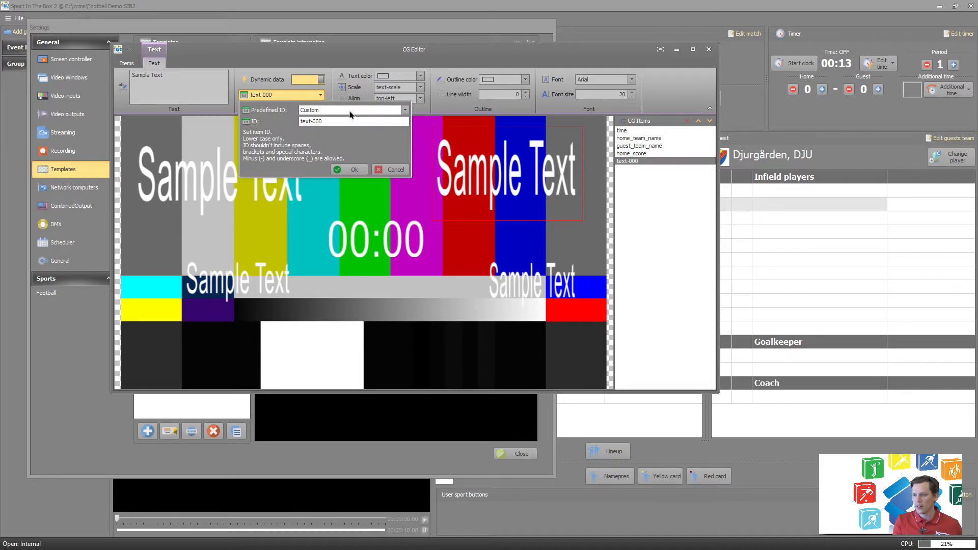
pyautogui.click(403, 110)
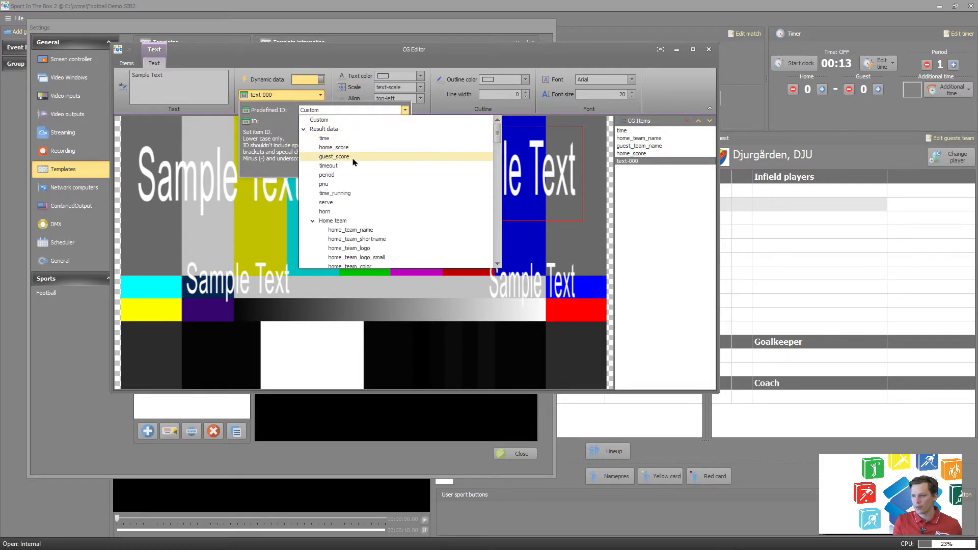
pyautogui.click(334, 157)
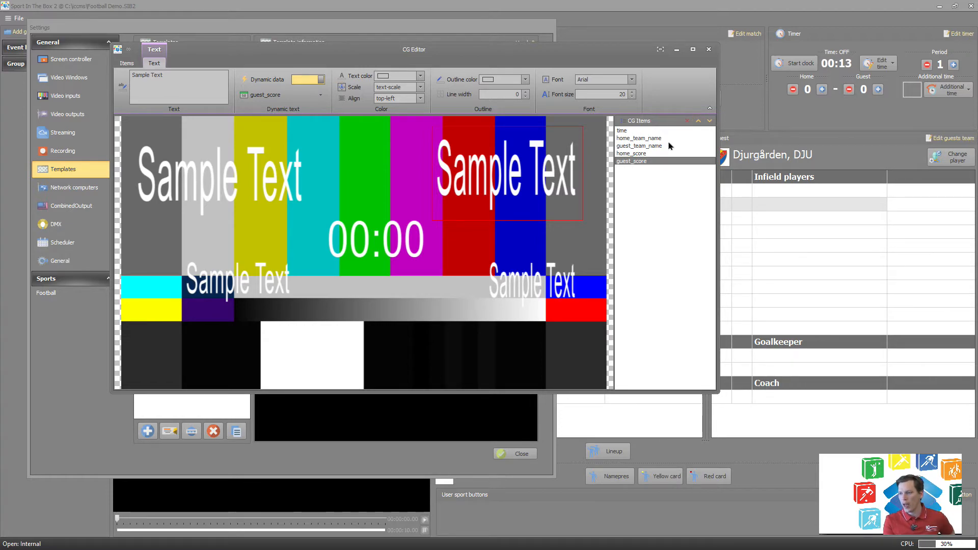
pyautogui.click(638, 145)
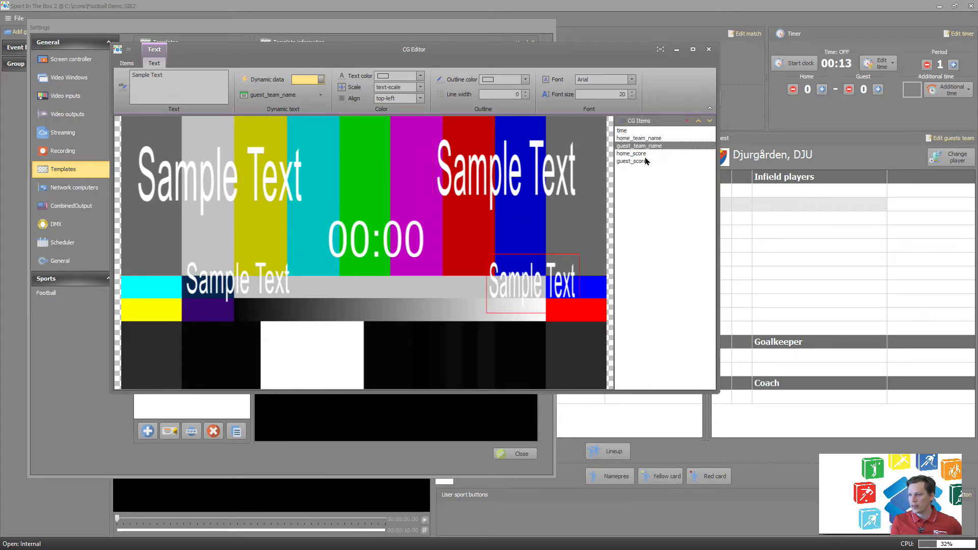
pyautogui.click(632, 161)
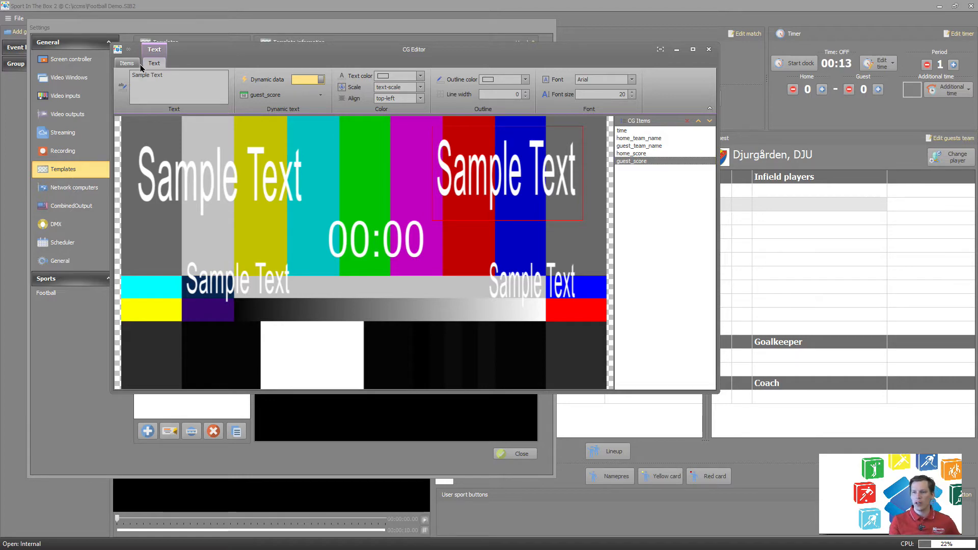
# - Close the CG Editor and the Settings window, returning to the match screen
pyautogui.click(126, 63)
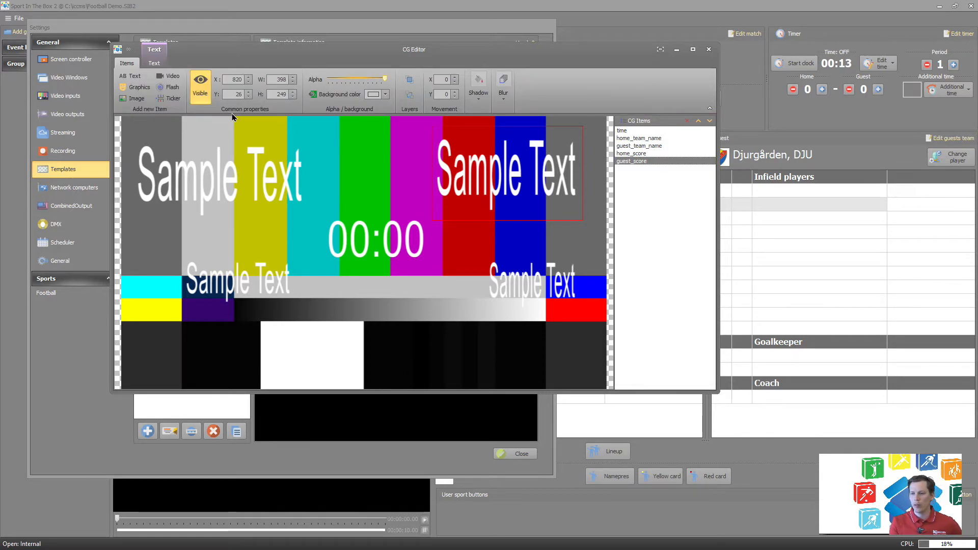
pyautogui.moveTo(260, 289)
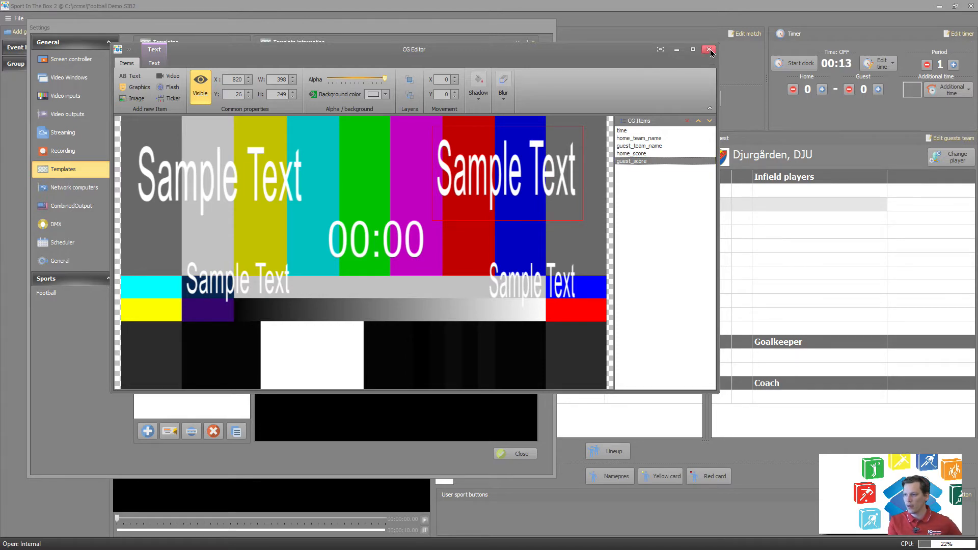
pyautogui.click(707, 48)
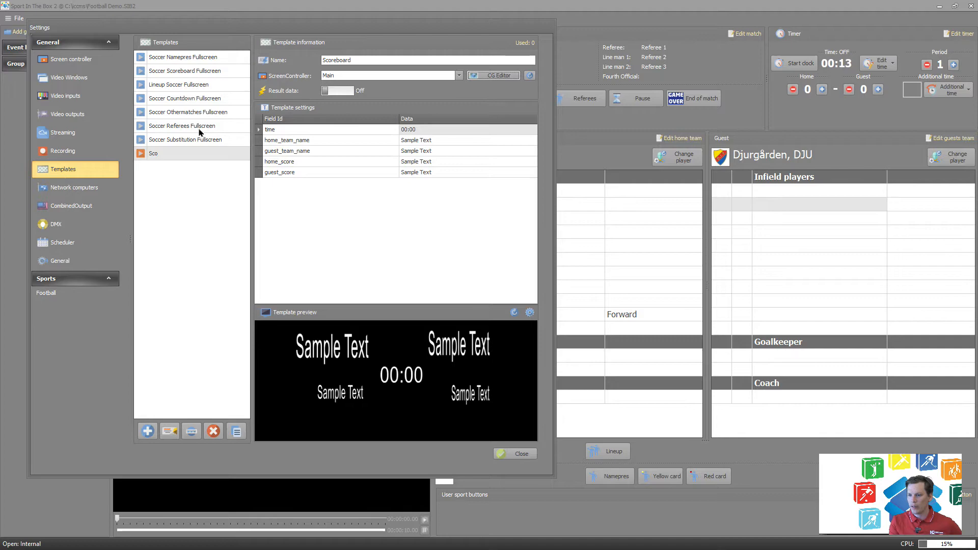
pyautogui.moveTo(468, 361)
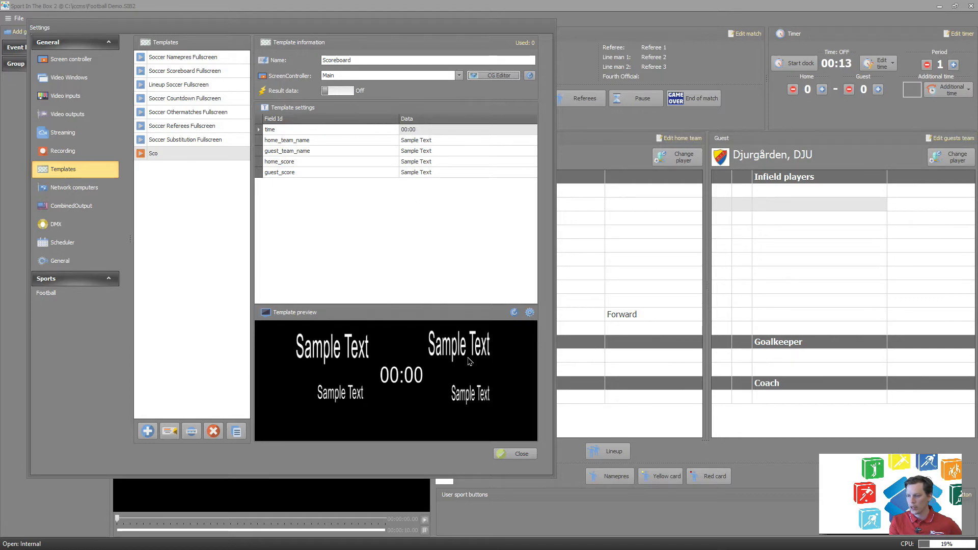
pyautogui.moveTo(385, 414)
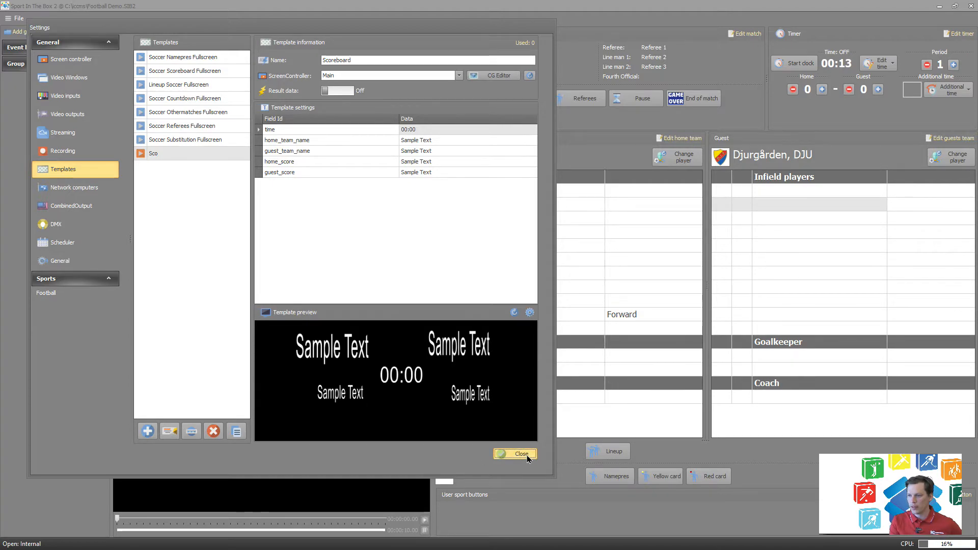
pyautogui.click(514, 454)
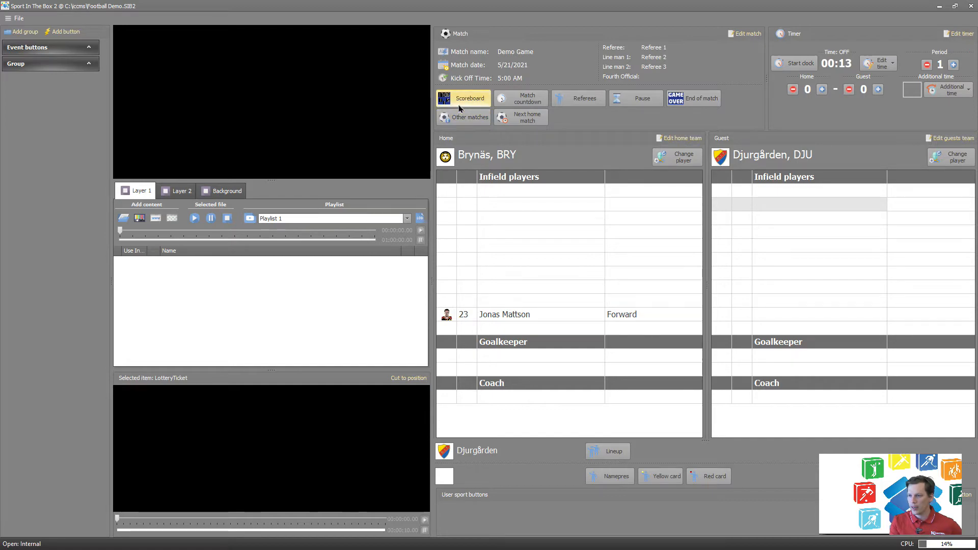
# - Set the Scoreboard event button's Layer 1 action to Show template Scoreboard and confirm
pyautogui.doubleClick(468, 98)
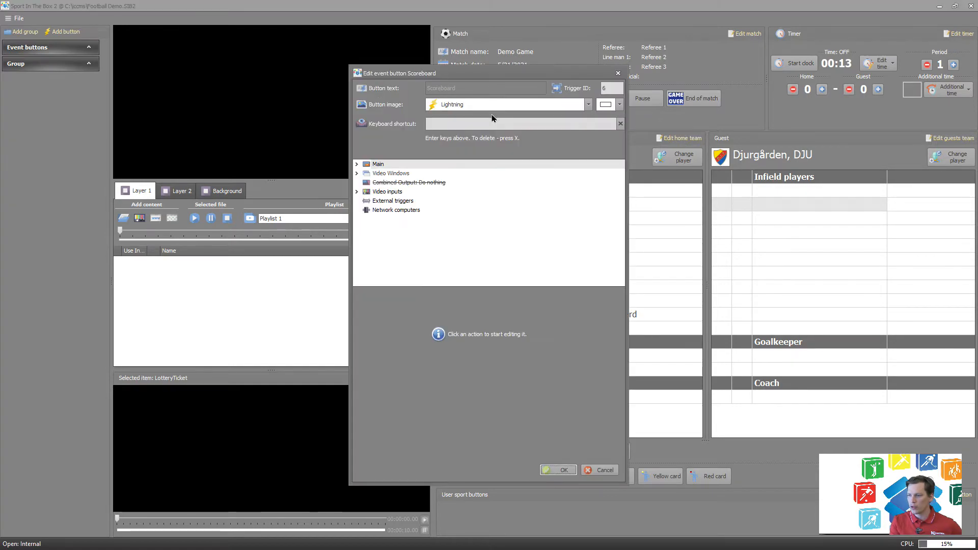
pyautogui.click(357, 163)
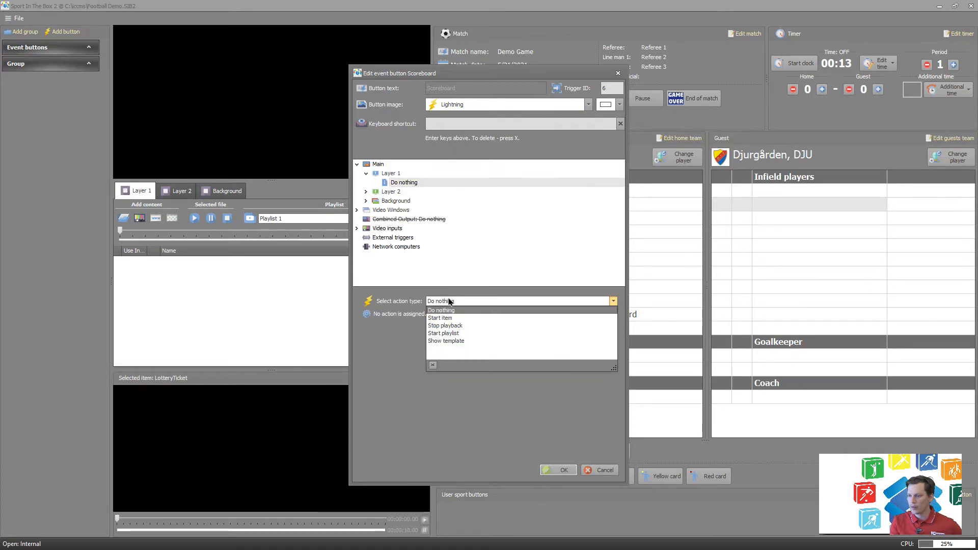
pyautogui.click(446, 340)
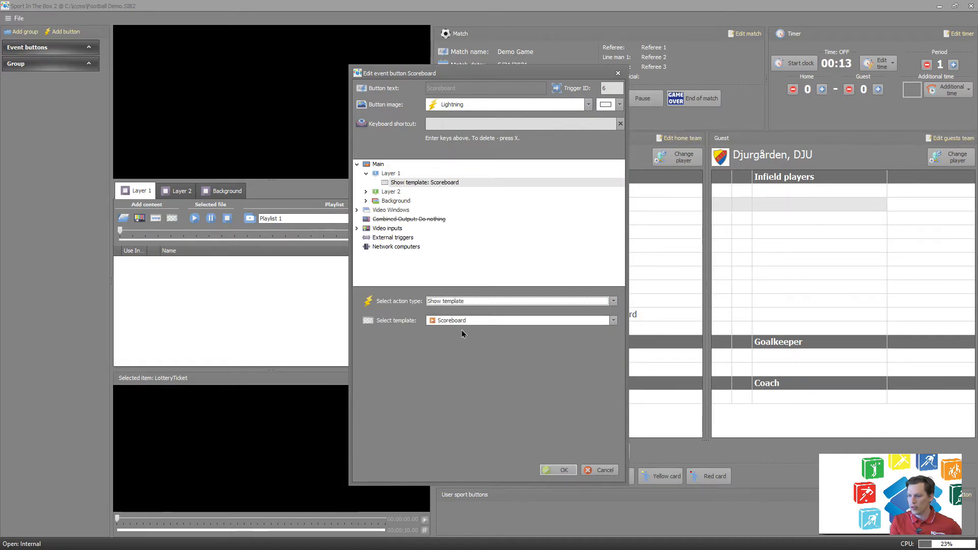
pyautogui.click(612, 320)
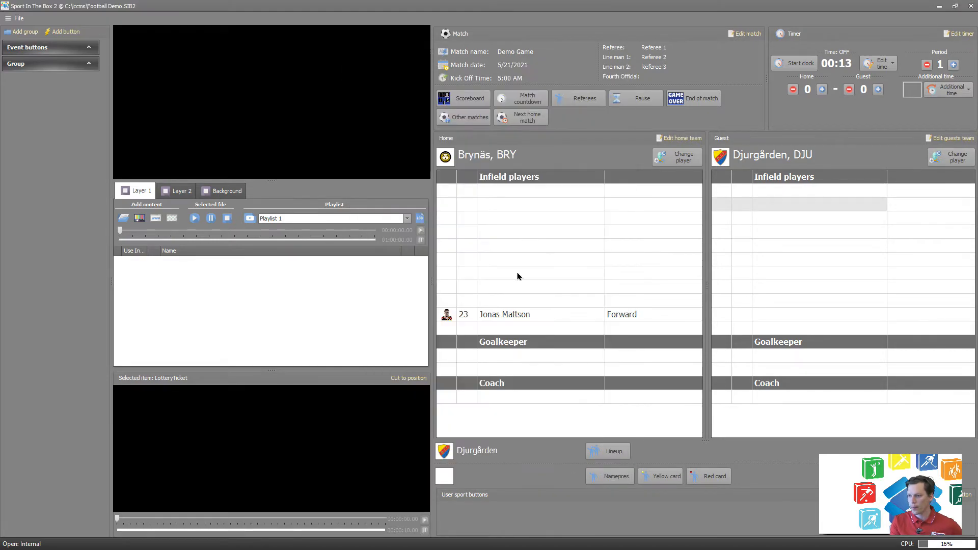
# - Put the Scoreboard on air with 0–0 Brynäs–Djurgården, run and stop the clock, then reopen Settings
pyautogui.click(469, 98)
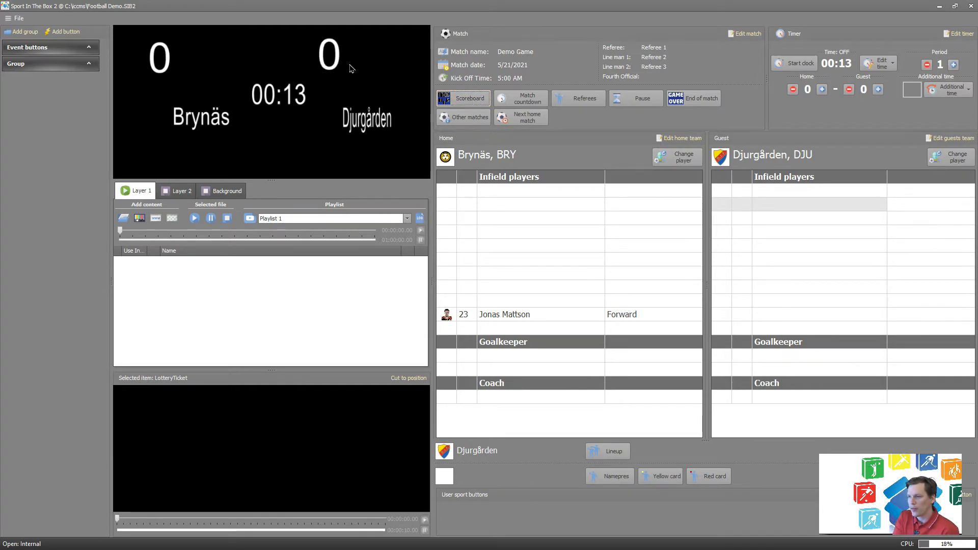
pyautogui.moveTo(155, 120)
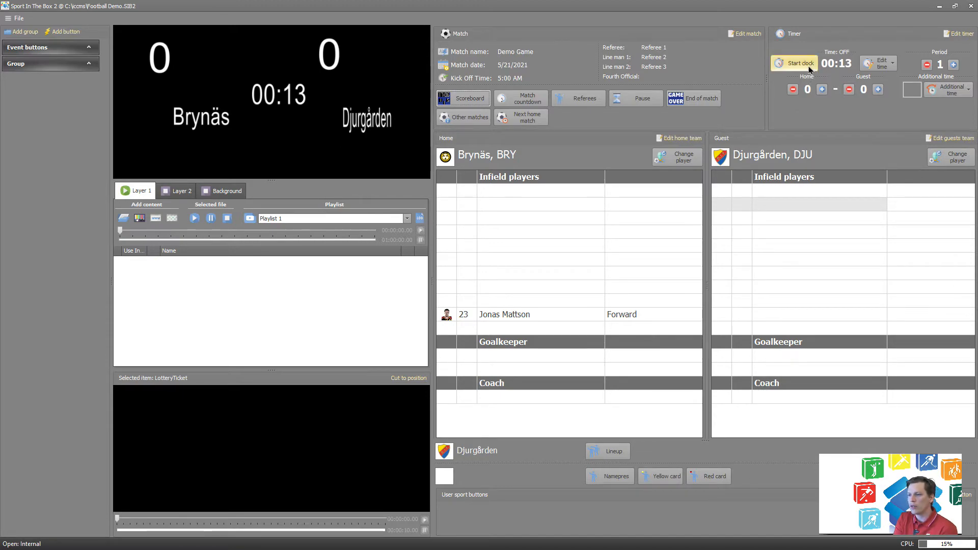
pyautogui.click(798, 63)
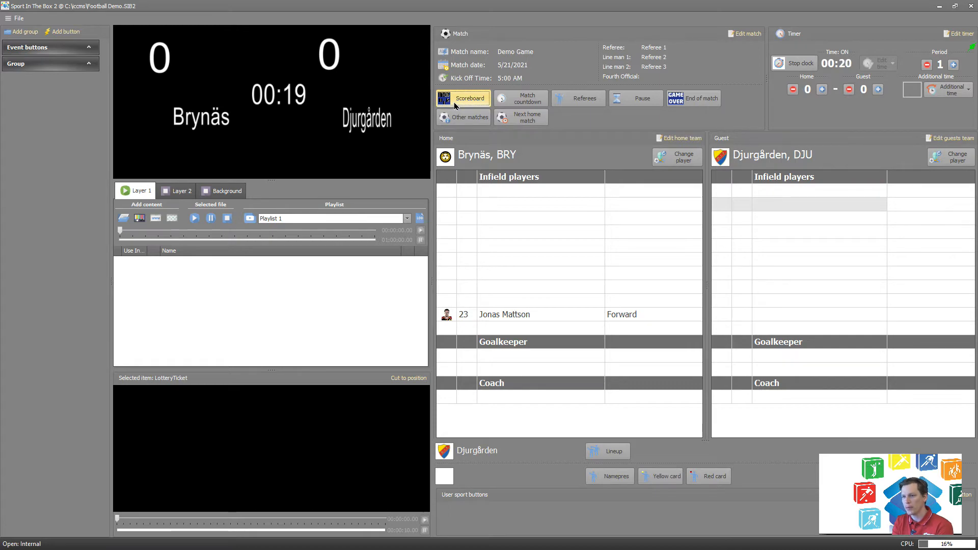
pyautogui.click(795, 63)
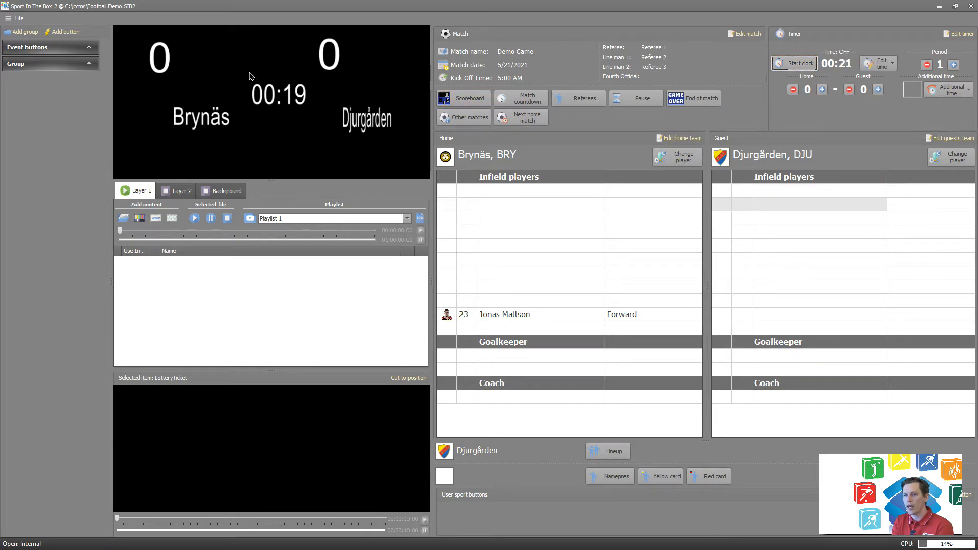
pyautogui.click(16, 18)
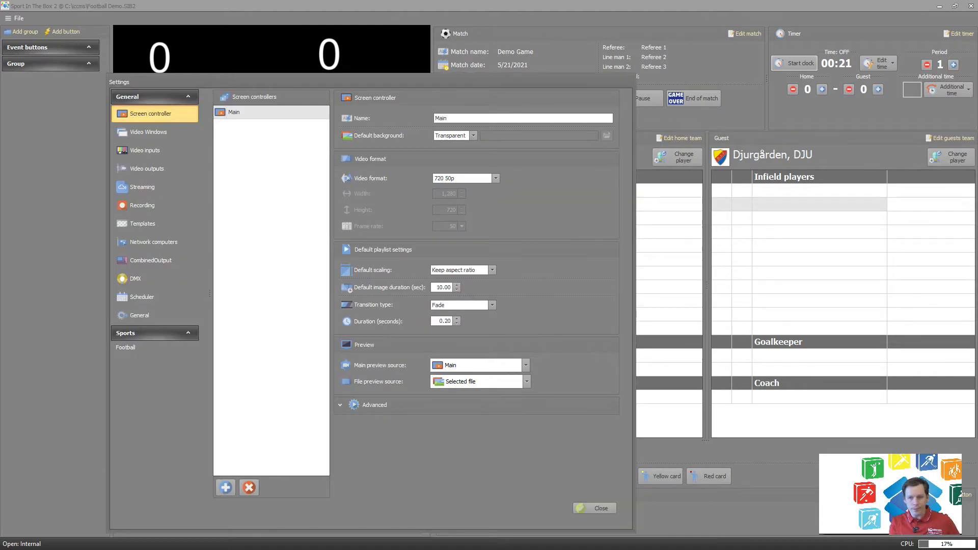
# - Switch Result data to On for the Scoreboard template in Settings > Templates and close
pyautogui.click(141, 223)
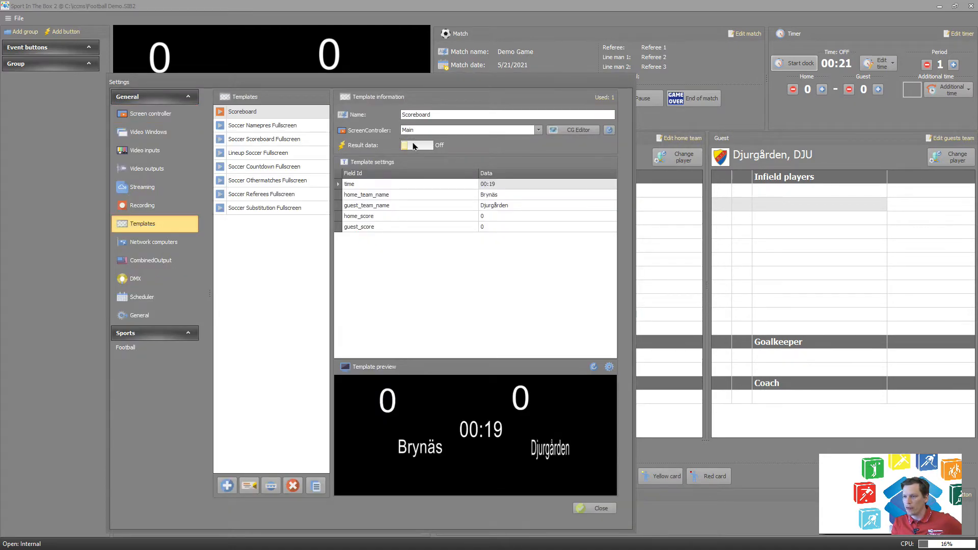
pyautogui.click(415, 145)
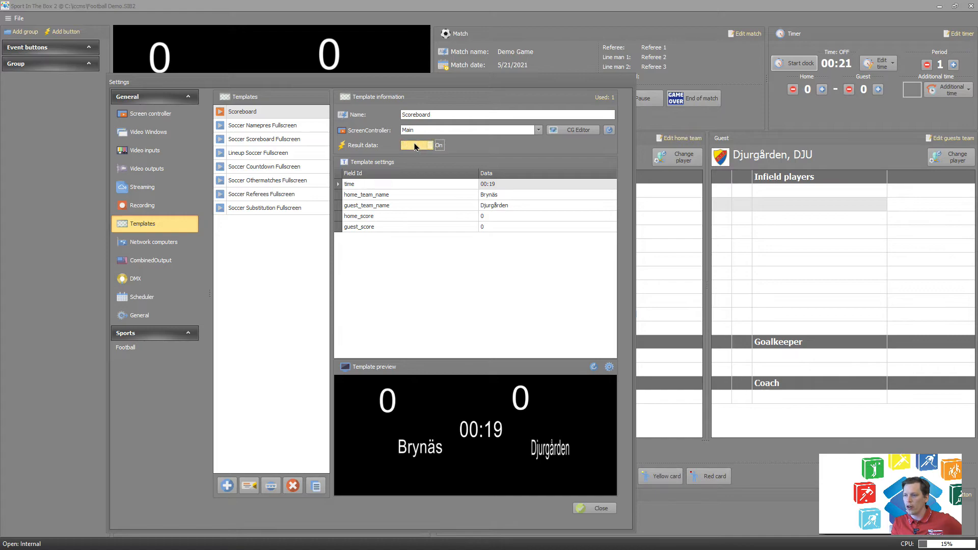
pyautogui.moveTo(484, 130)
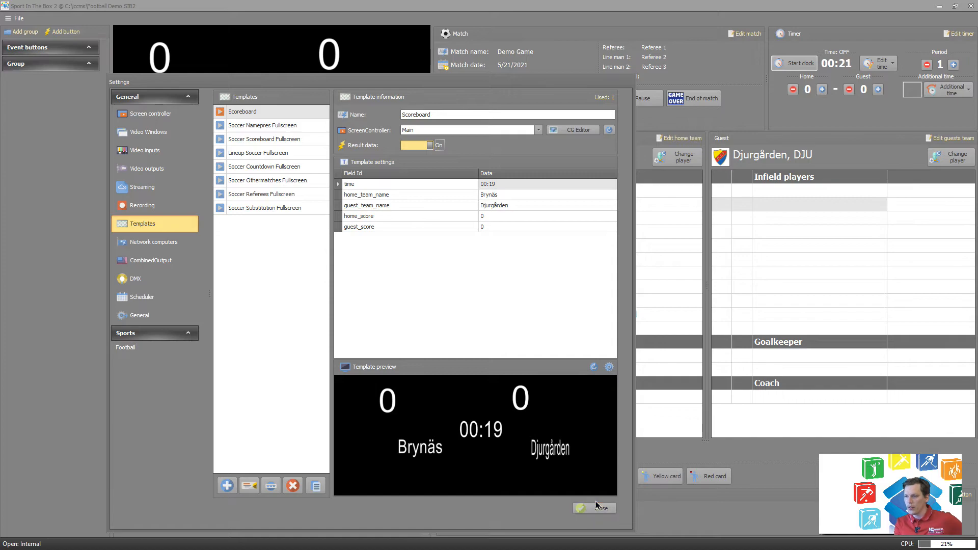
pyautogui.click(593, 507)
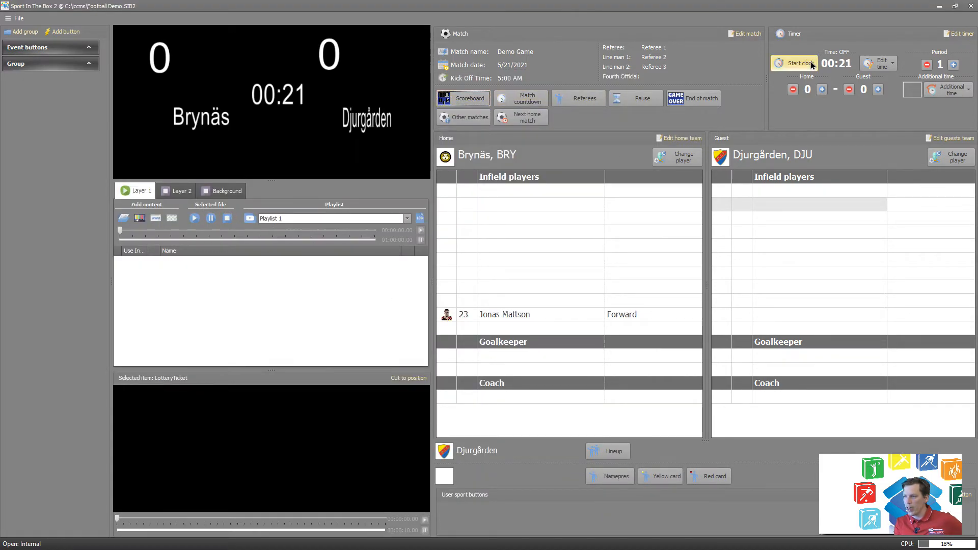
# - Start the match clock and raise the scores so the on-air scoreboard reads 0–2
pyautogui.click(798, 63)
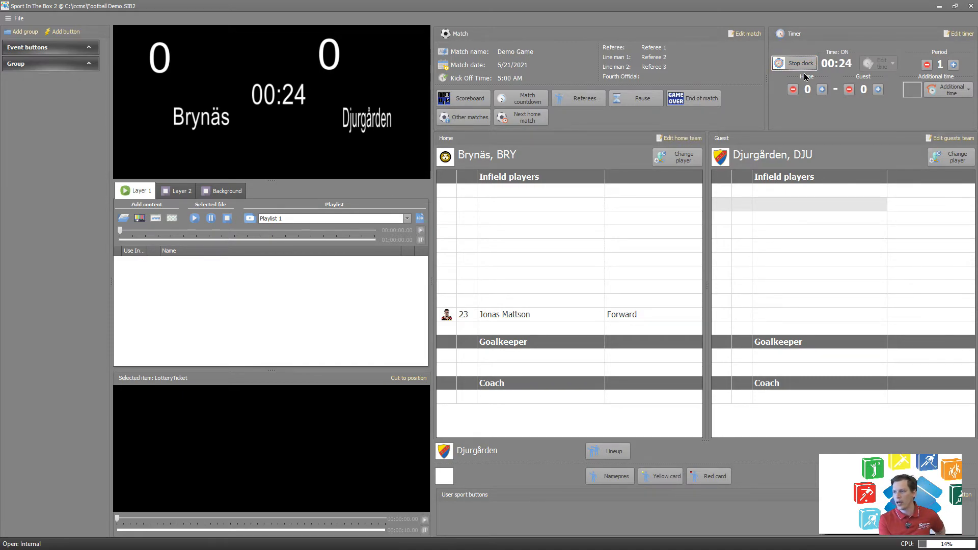
pyautogui.click(878, 90)
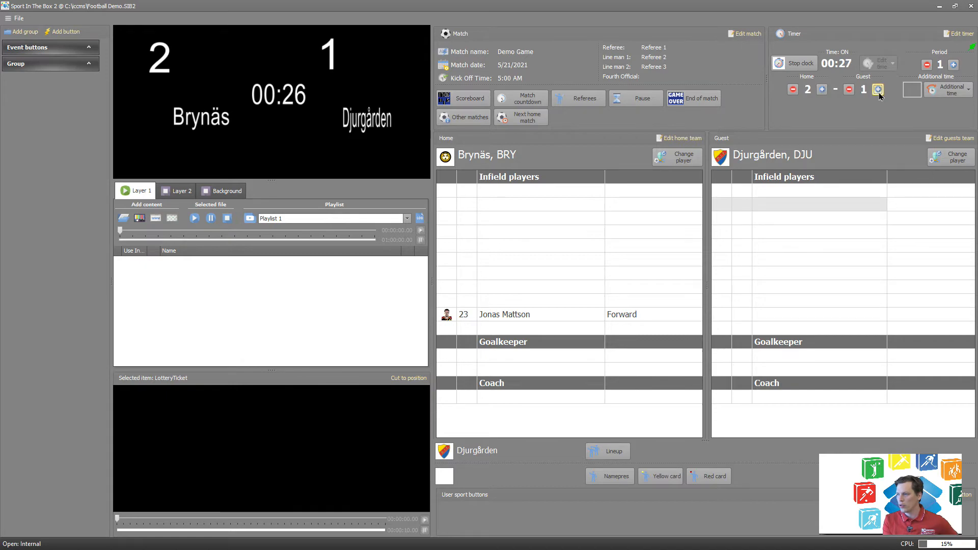
pyautogui.click(878, 90)
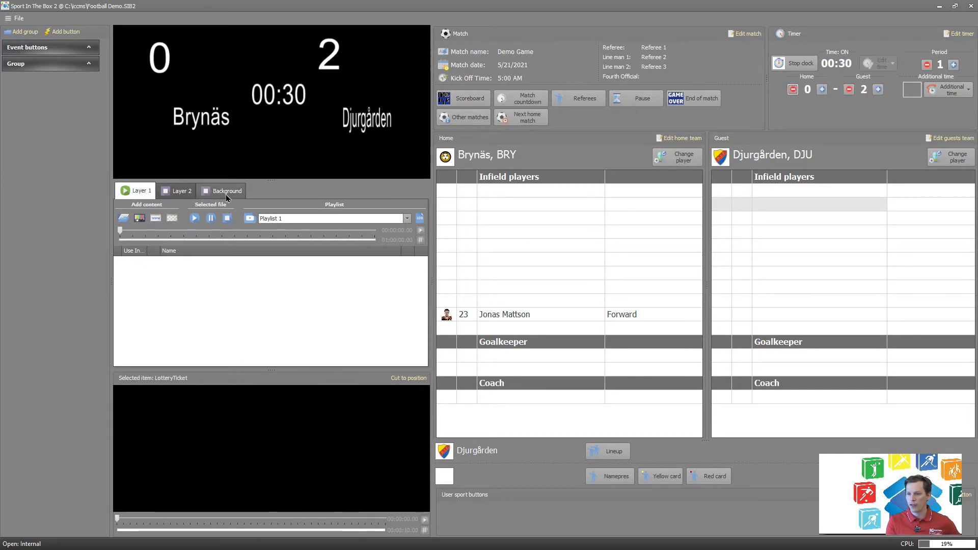
# - Play the sib_1 logo clip on the Background layer, stop it, and reopen Settings
pyautogui.click(226, 190)
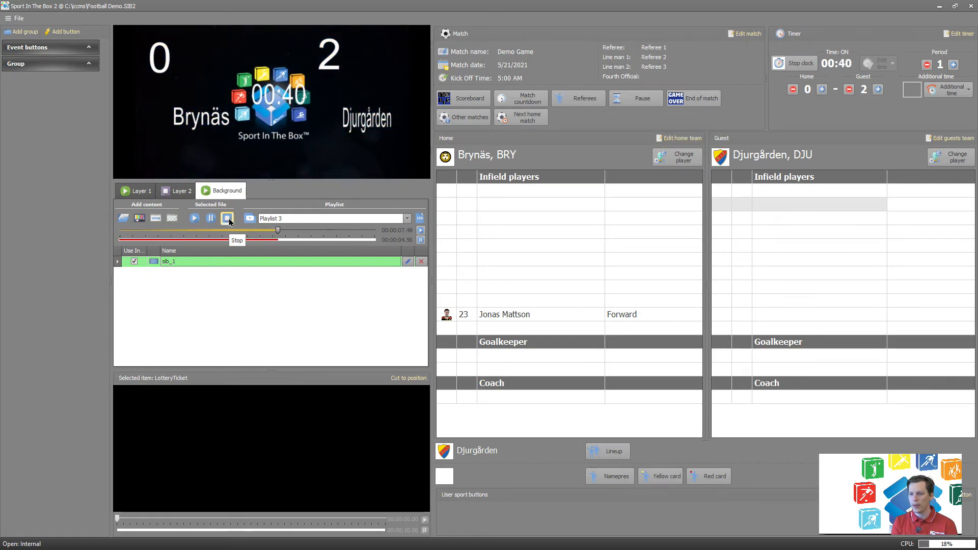
pyautogui.click(226, 218)
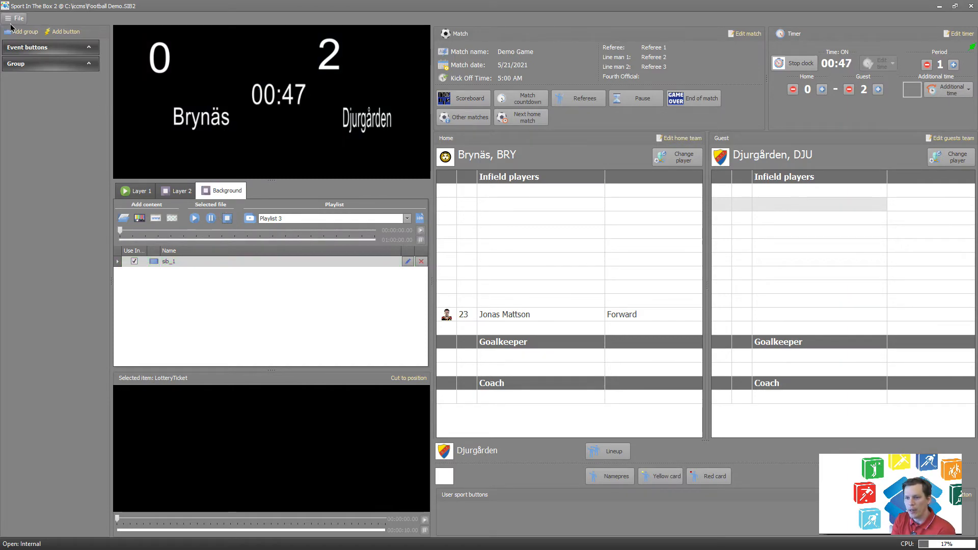
pyautogui.click(18, 18)
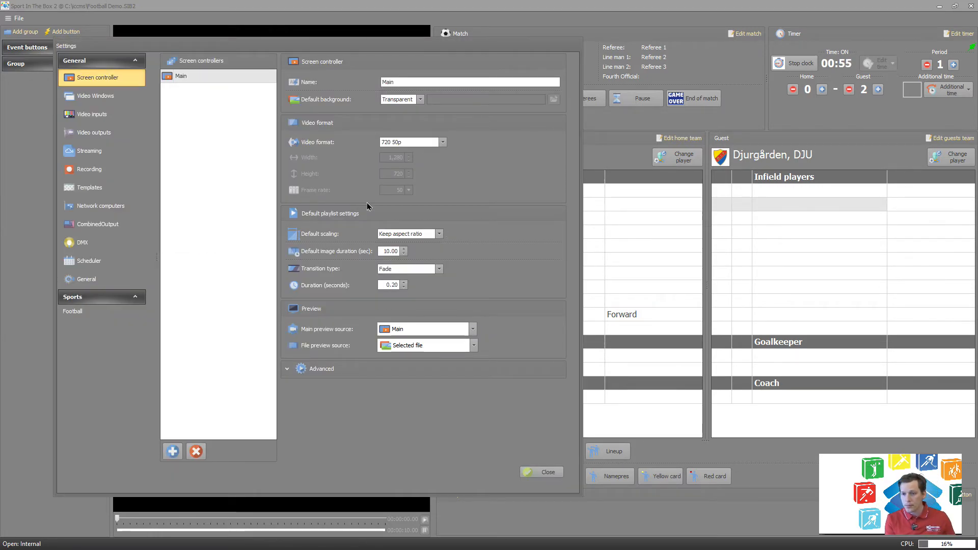
# - Add a new template named LotteryTicket in Settings > Templates and open its CG Editor
pyautogui.click(90, 188)
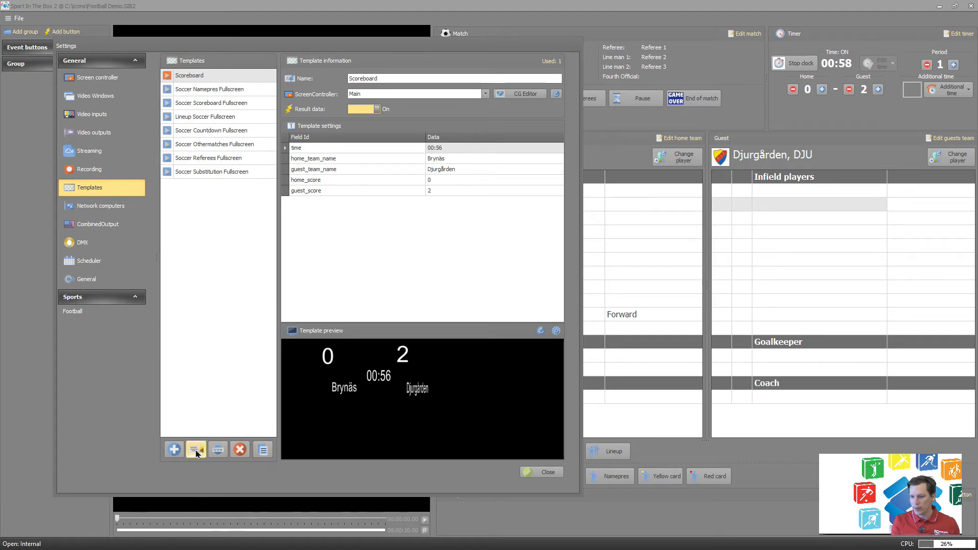
pyautogui.click(196, 449)
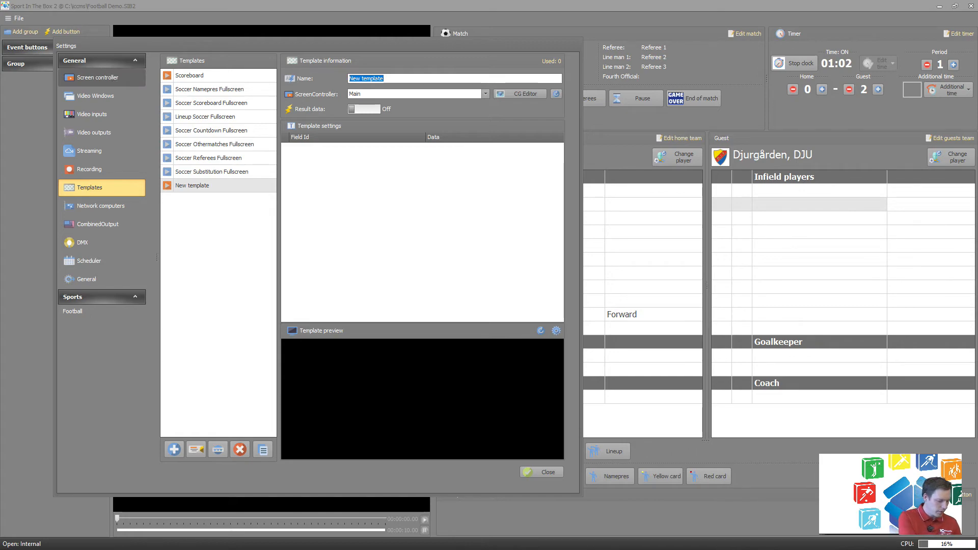
pyautogui.write('Lottery')
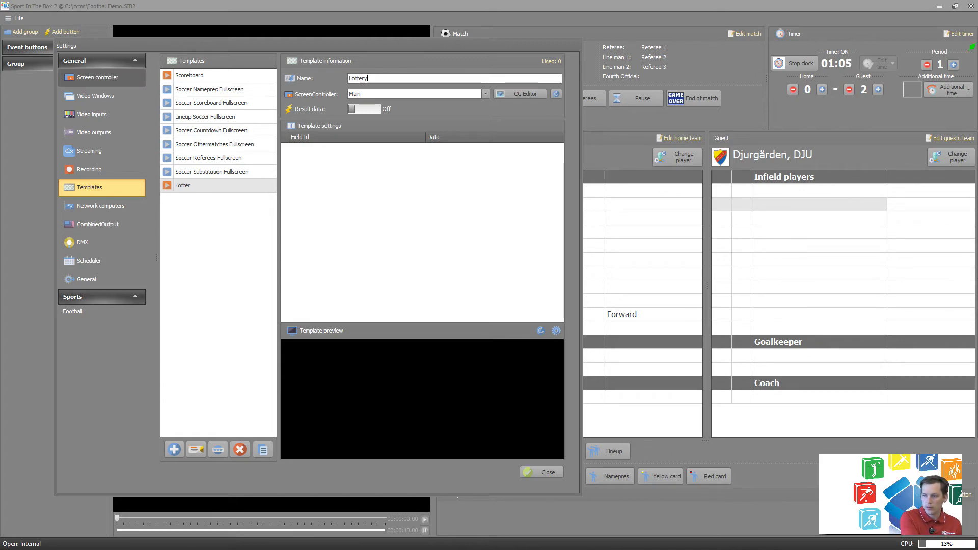
pyautogui.write('Ticket')
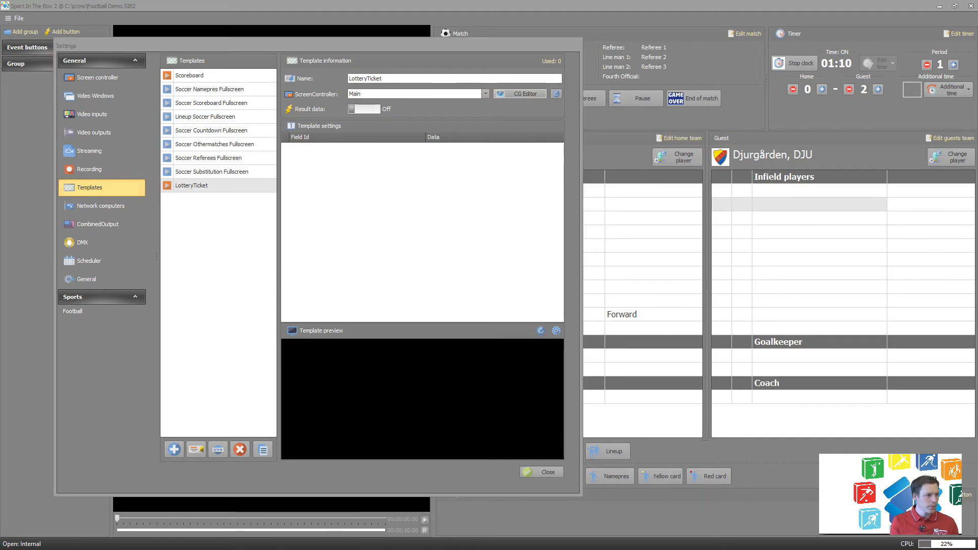
pyautogui.click(525, 94)
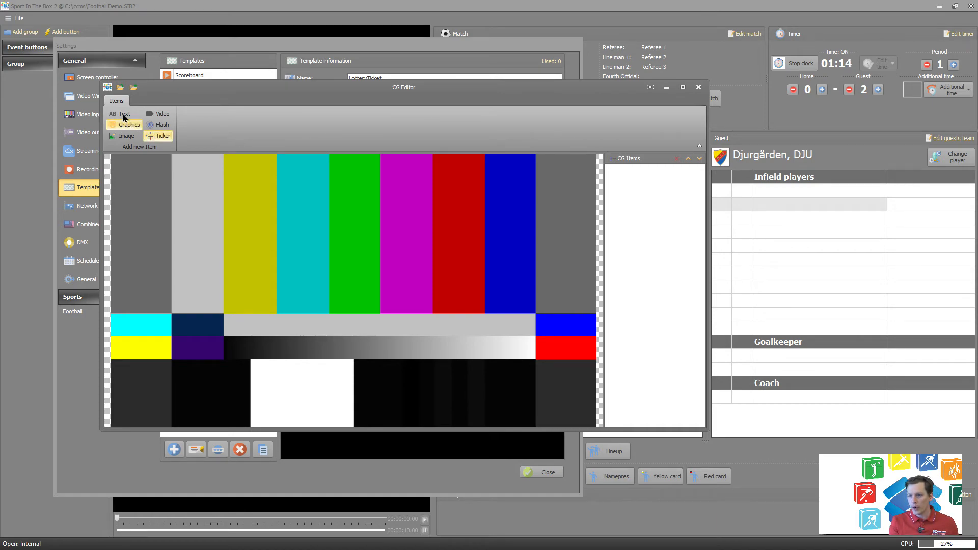
# - Add a Text item to LotteryTicket with Movement X horizontal scrolling and close the editor
pyautogui.click(119, 113)
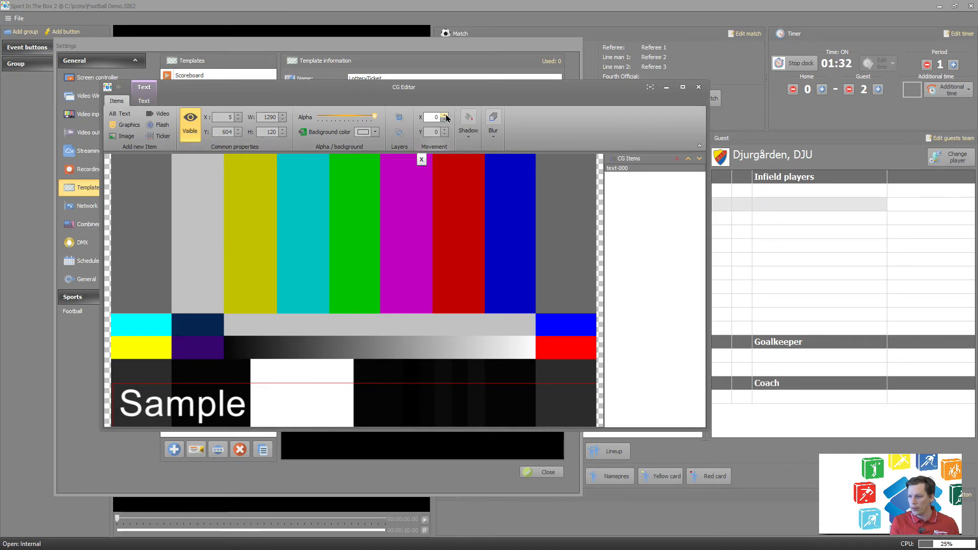
pyautogui.click(446, 114)
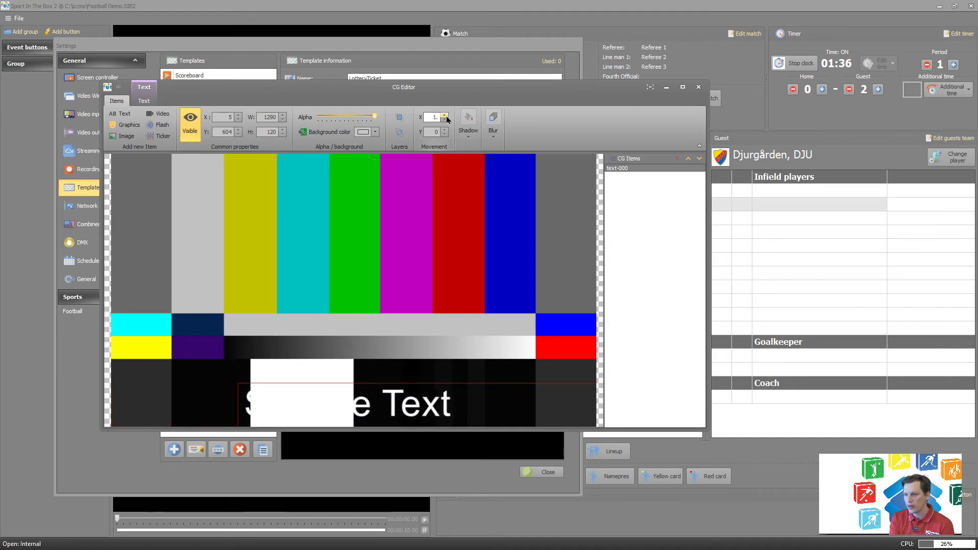
pyautogui.click(444, 120)
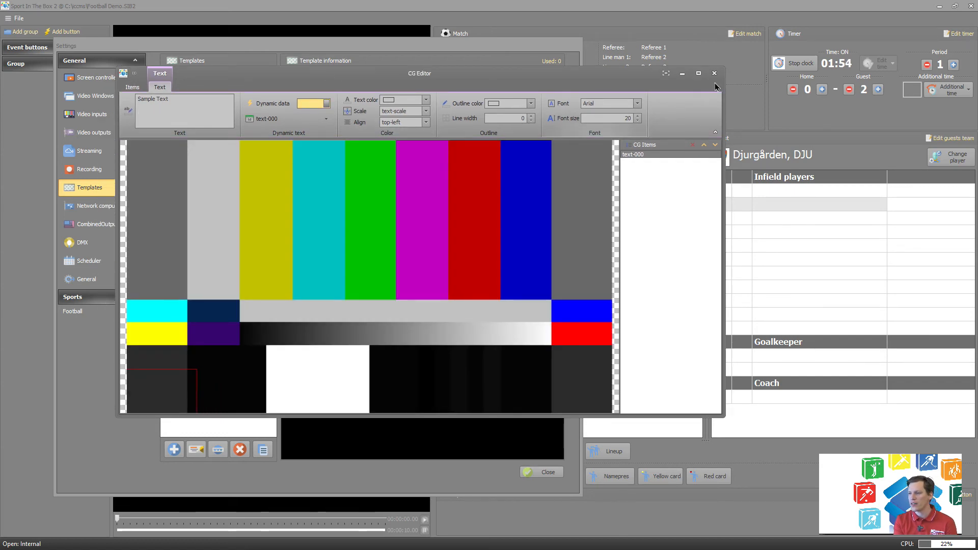
pyautogui.click(714, 74)
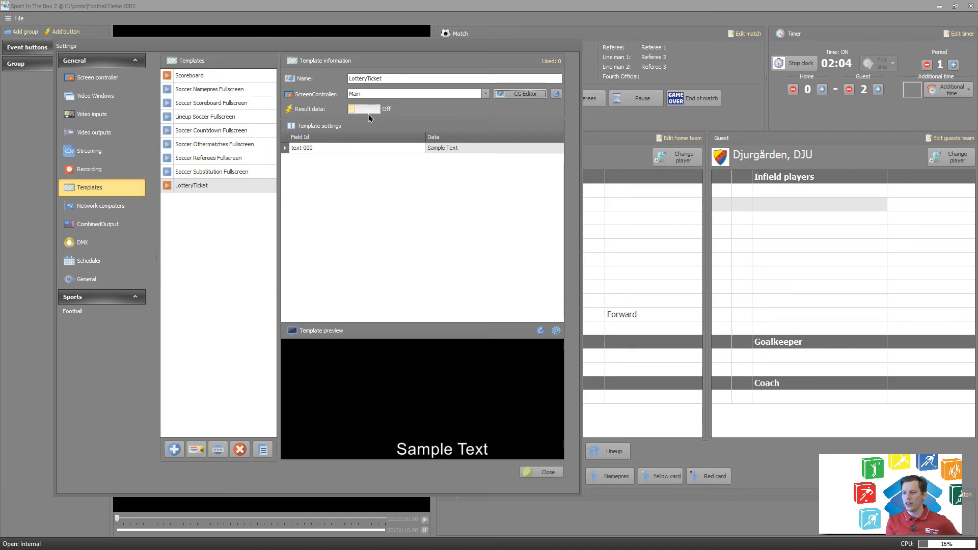
# - Close the template settings and return to the Layer 1 playlist
pyautogui.click(542, 471)
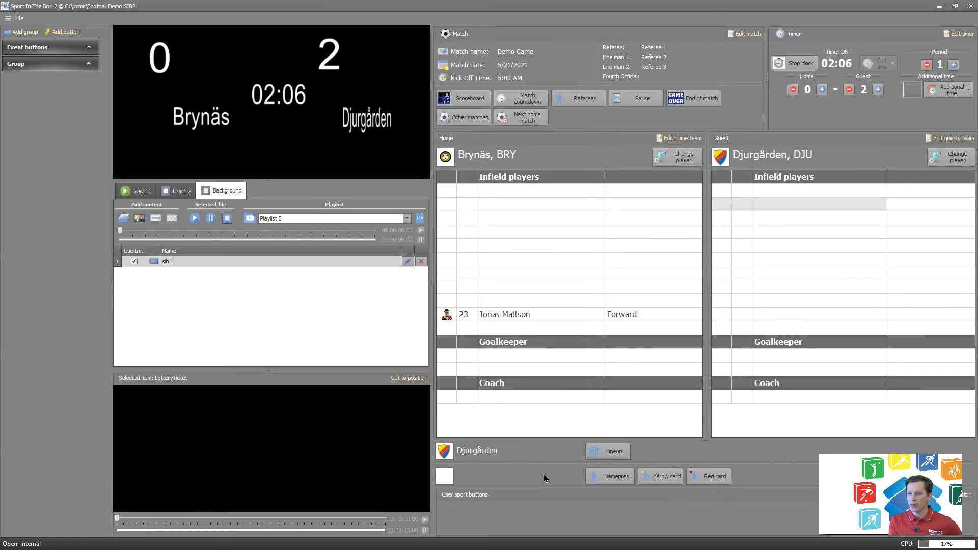
pyautogui.click(134, 190)
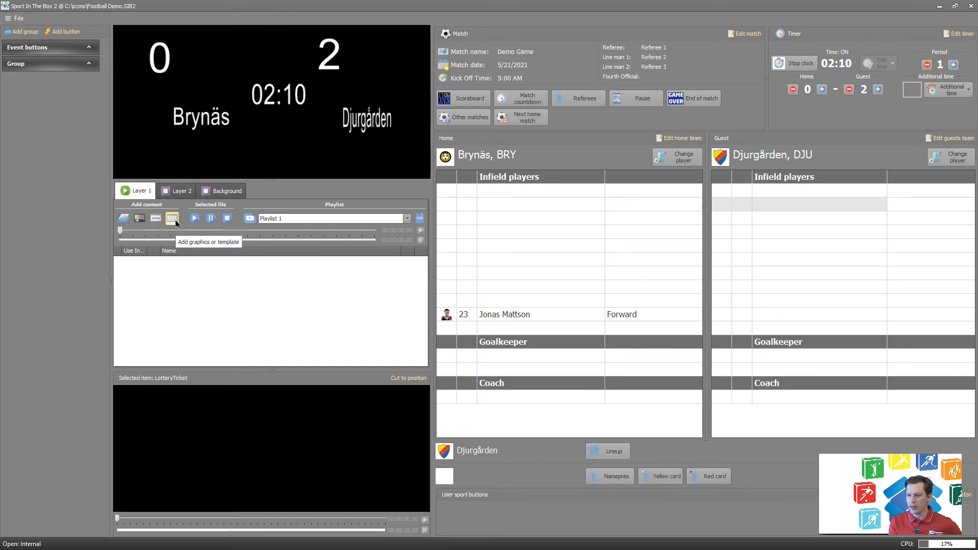
# - Add the LotteryTicket template to the Layer 1 playlist and play it on output
pyautogui.click(171, 218)
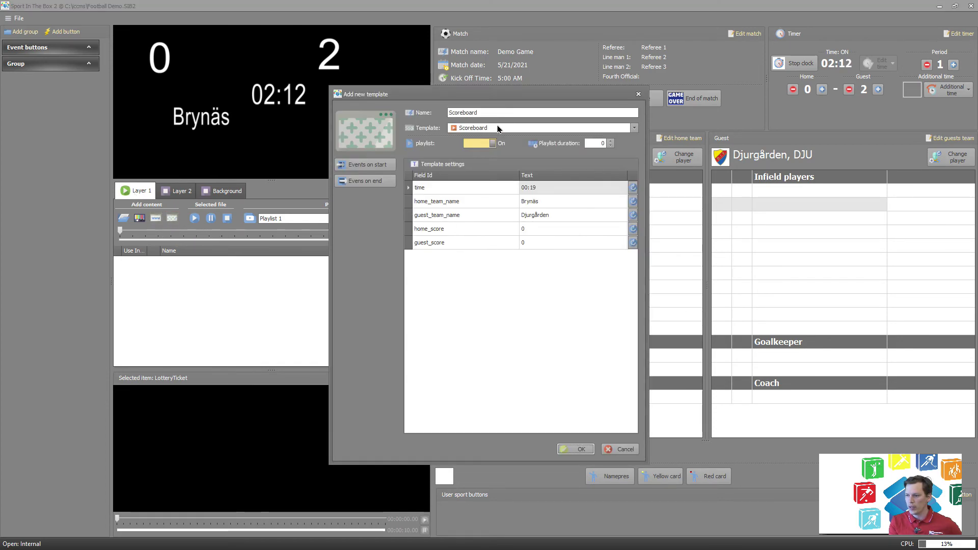
pyautogui.click(633, 128)
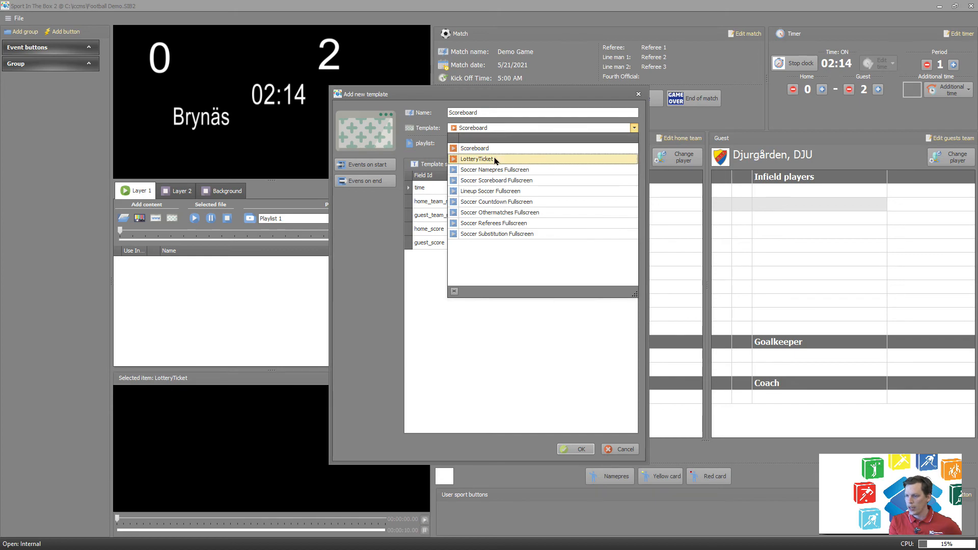
pyautogui.click(575, 448)
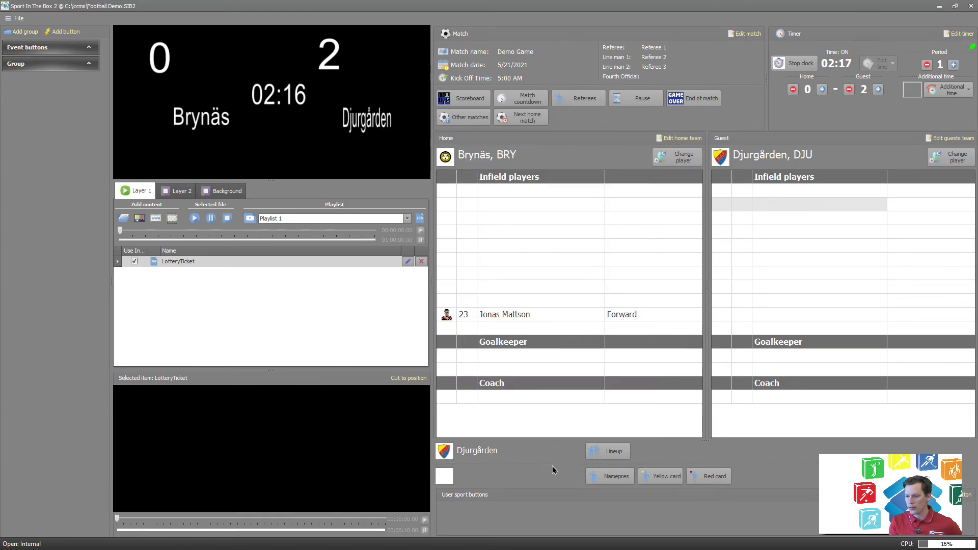
pyautogui.moveTo(196, 269)
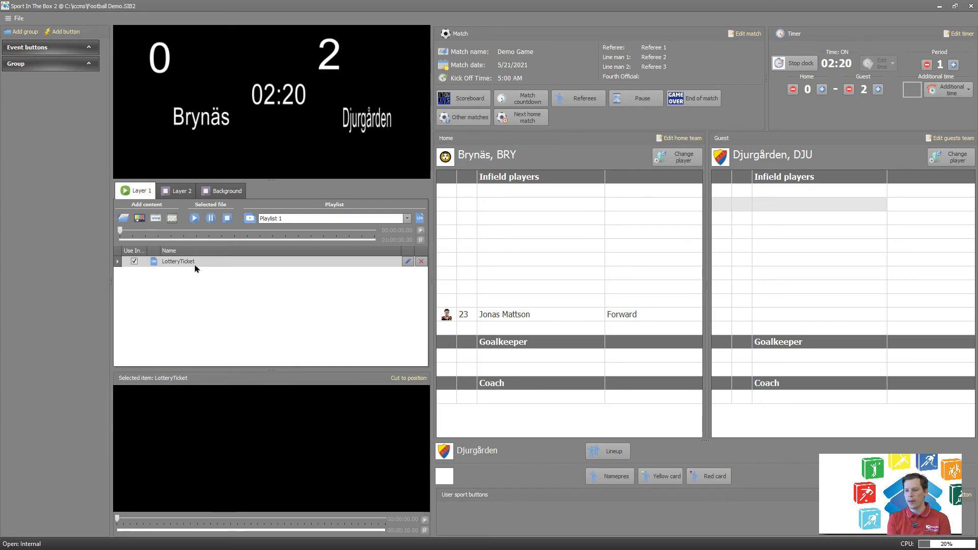
pyautogui.click(178, 260)
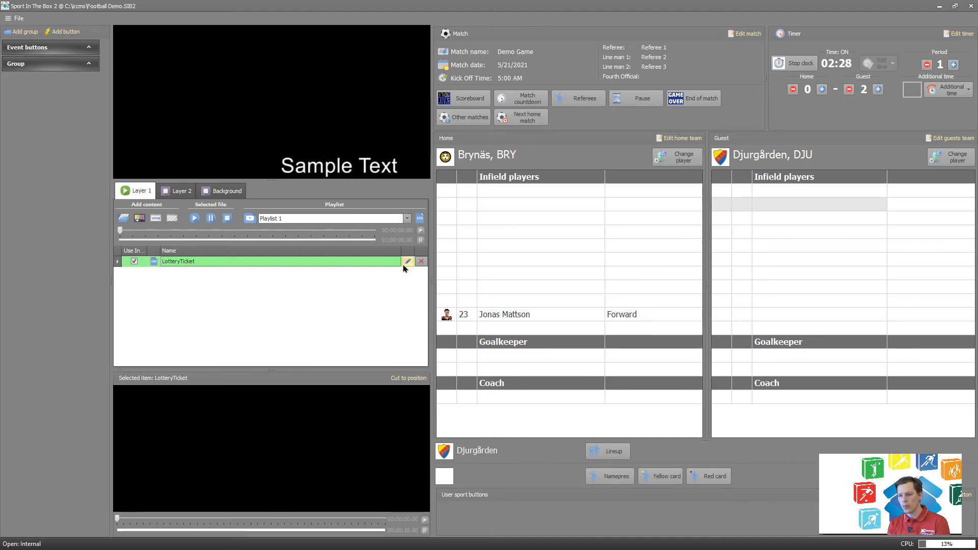
# - Edit the LotteryTicket text-000 field to 'Lottery Winner: 1005' and confirm
pyautogui.click(407, 261)
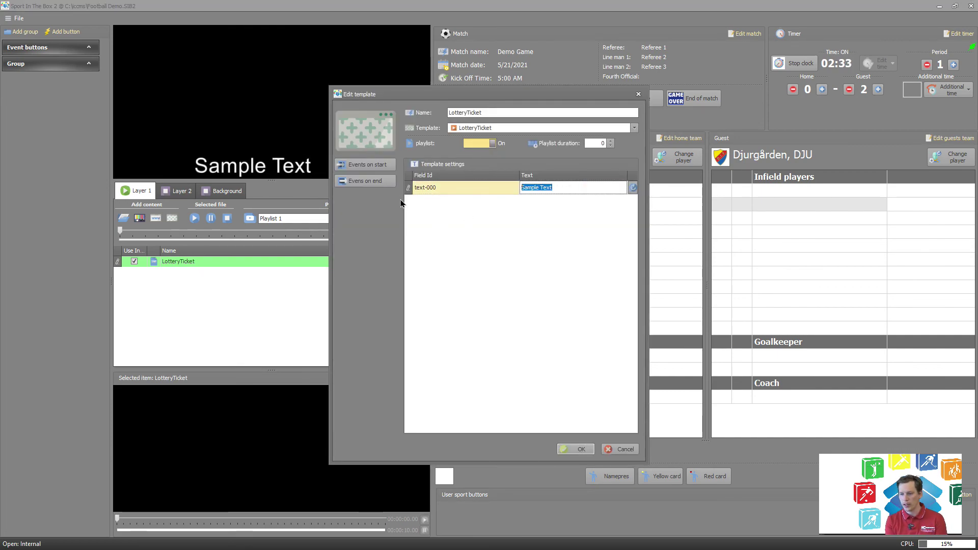
pyautogui.write(':L')
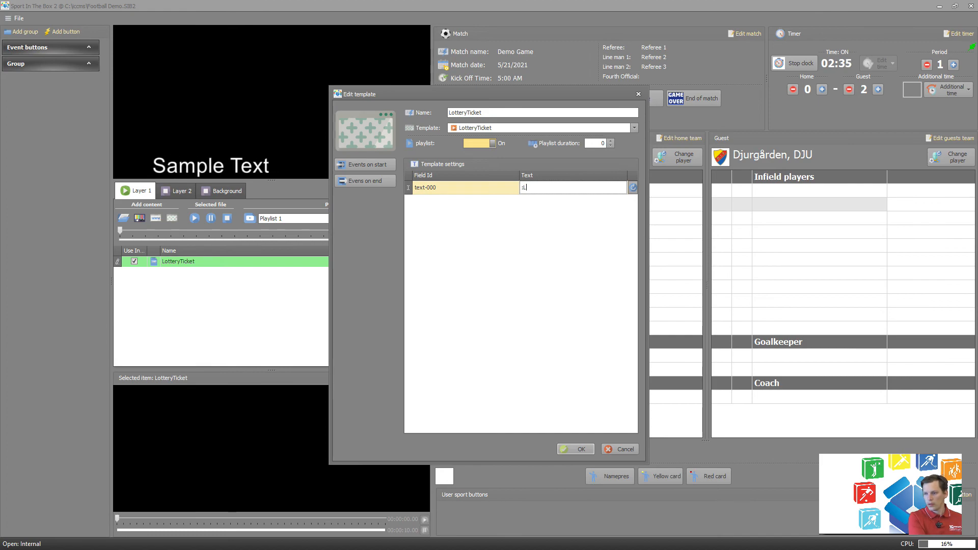
pyautogui.write('Lottery Winner')
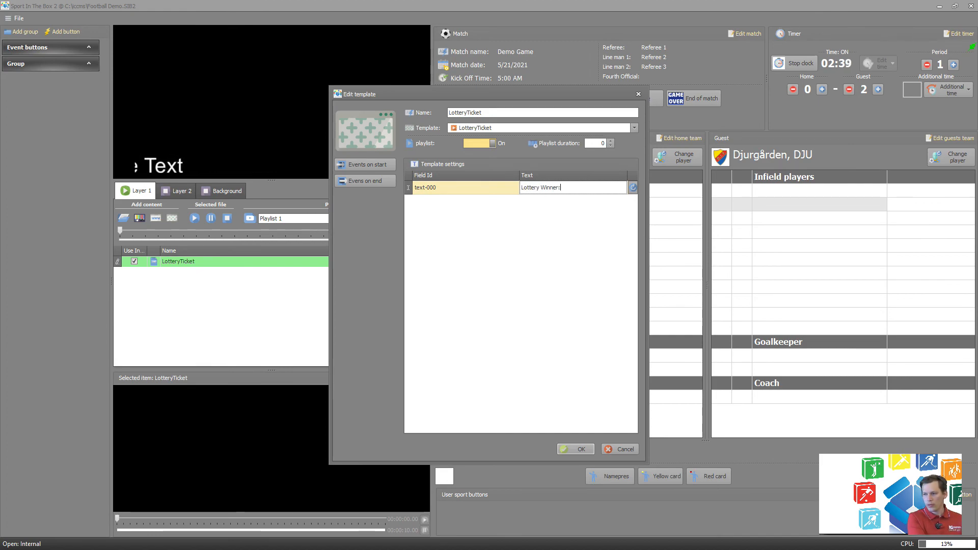
pyautogui.write('1005')
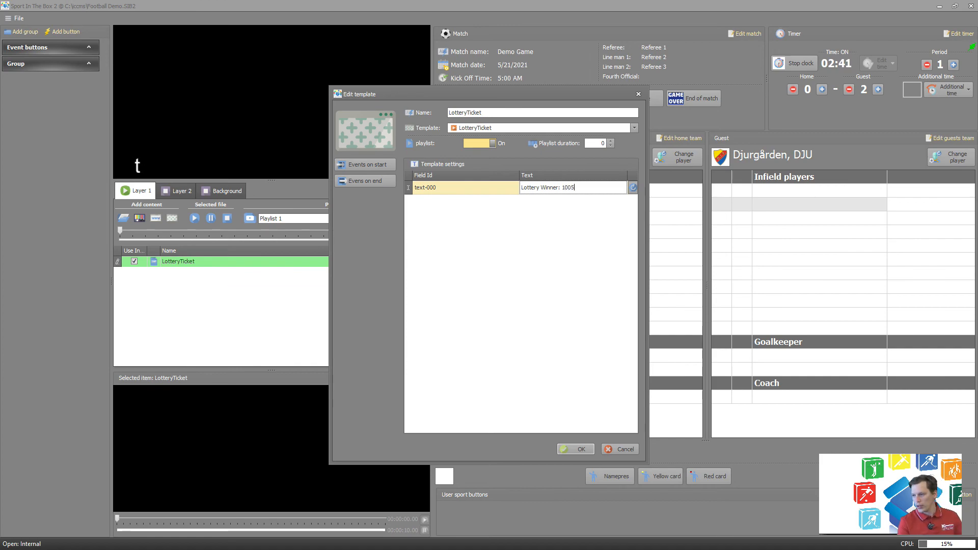
pyautogui.click(574, 448)
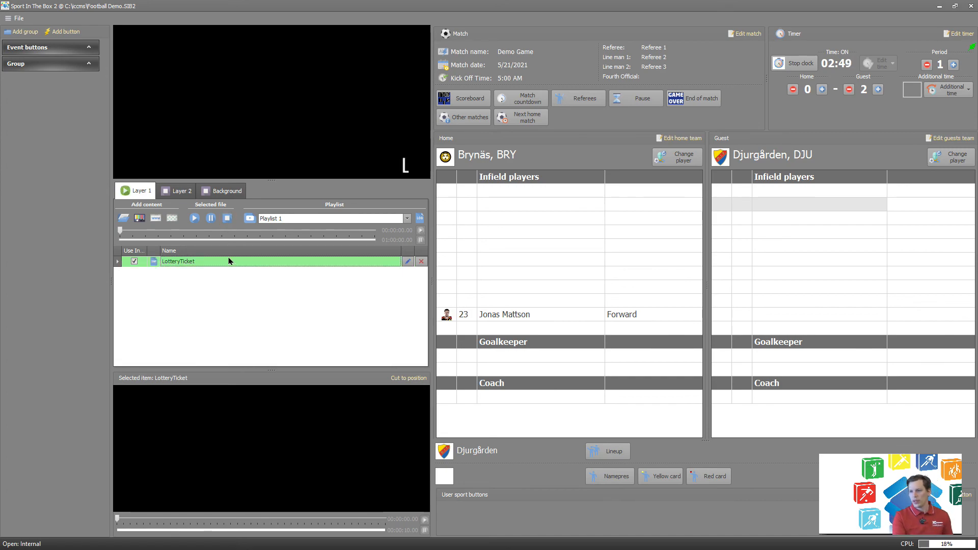
# - Reopen the LotteryTicket edit, confirm the text reads 'Lottery Winner: 1005', and keep it
pyautogui.click(193, 218)
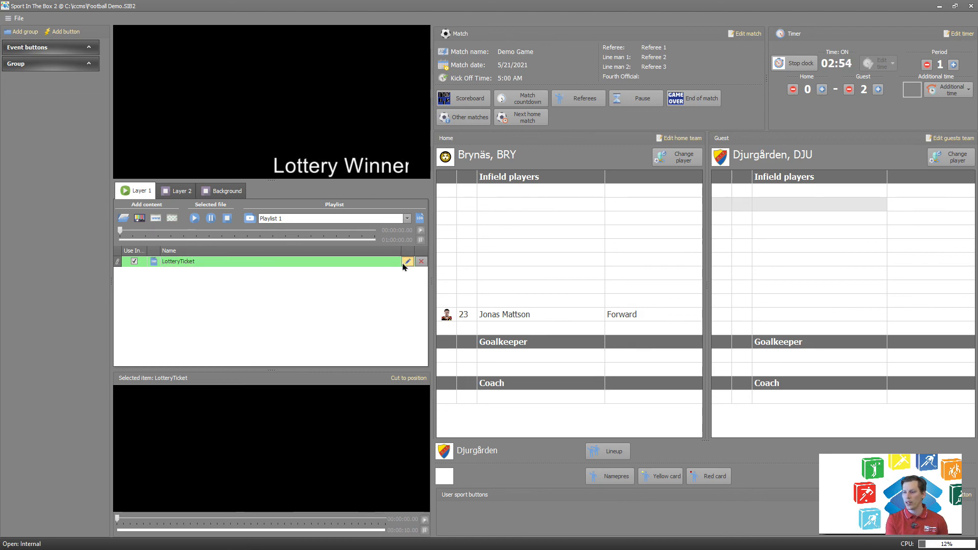
pyautogui.click(407, 261)
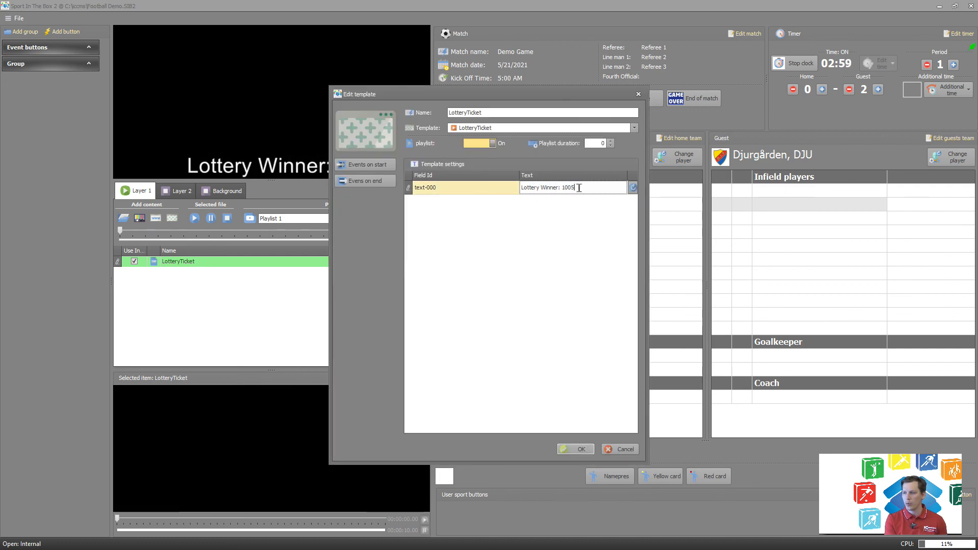
pyautogui.click(576, 449)
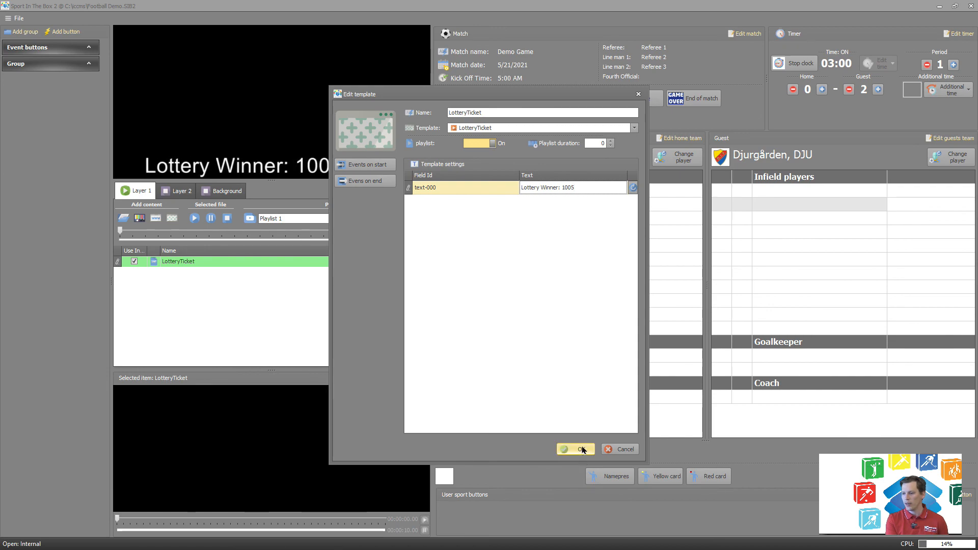
pyautogui.click(574, 449)
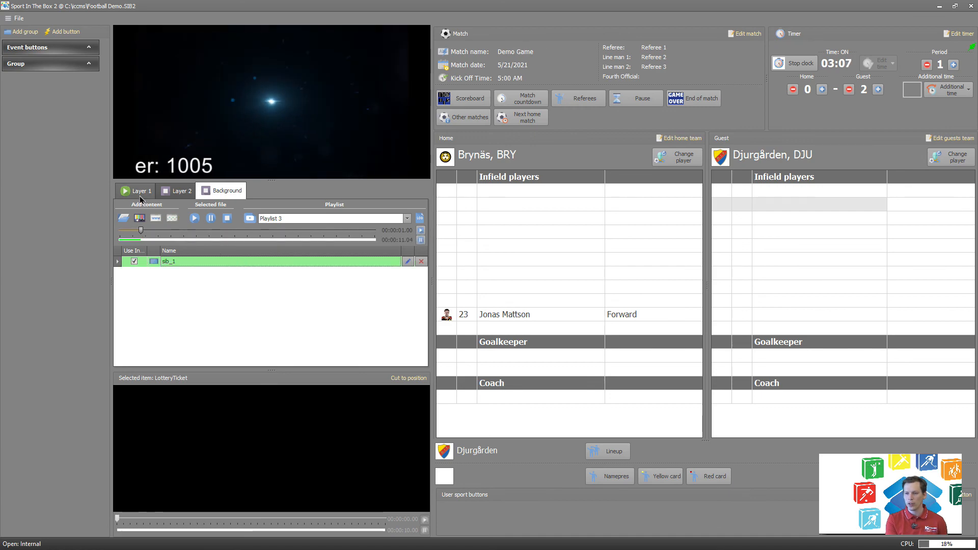
# - Stop the LotteryTicket ticker on Layer 1, leaving the background clip on air
pyautogui.click(136, 190)
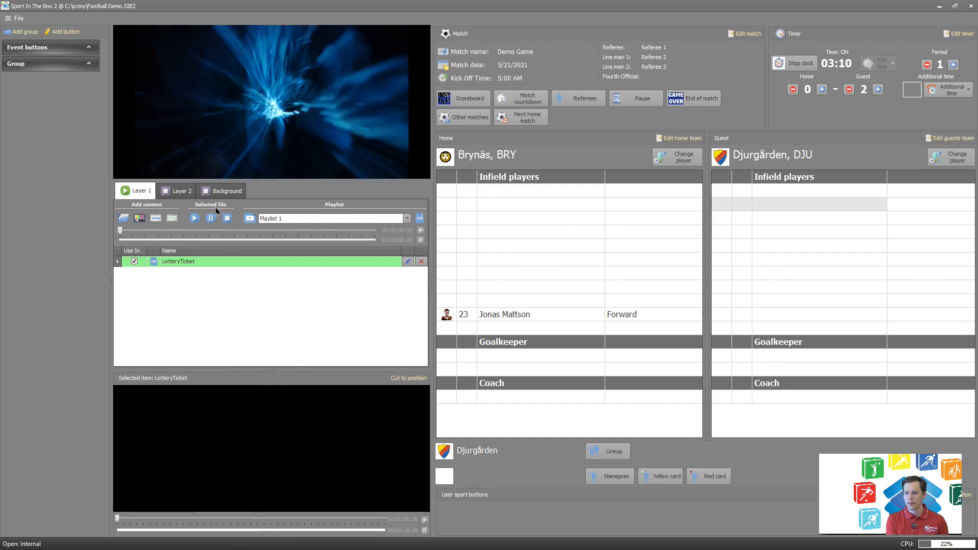
pyautogui.click(226, 218)
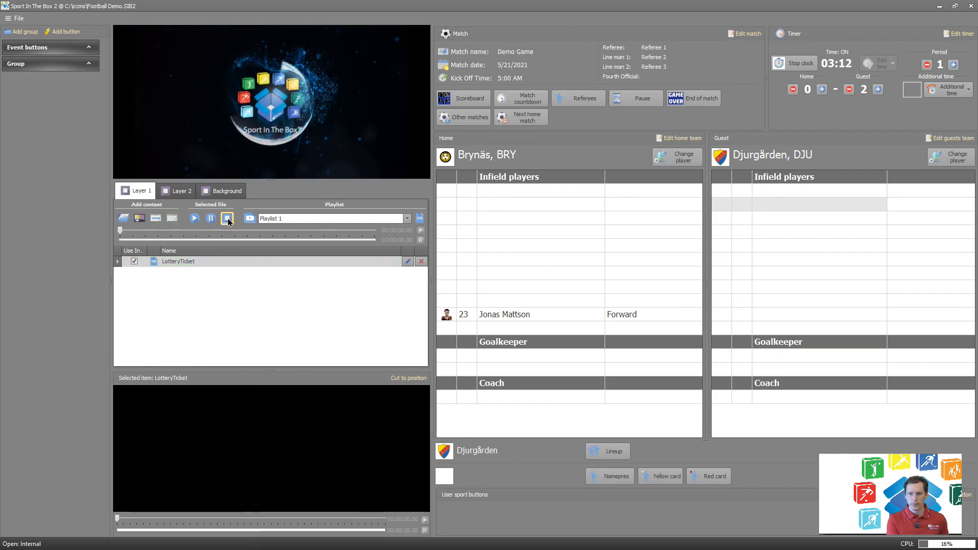